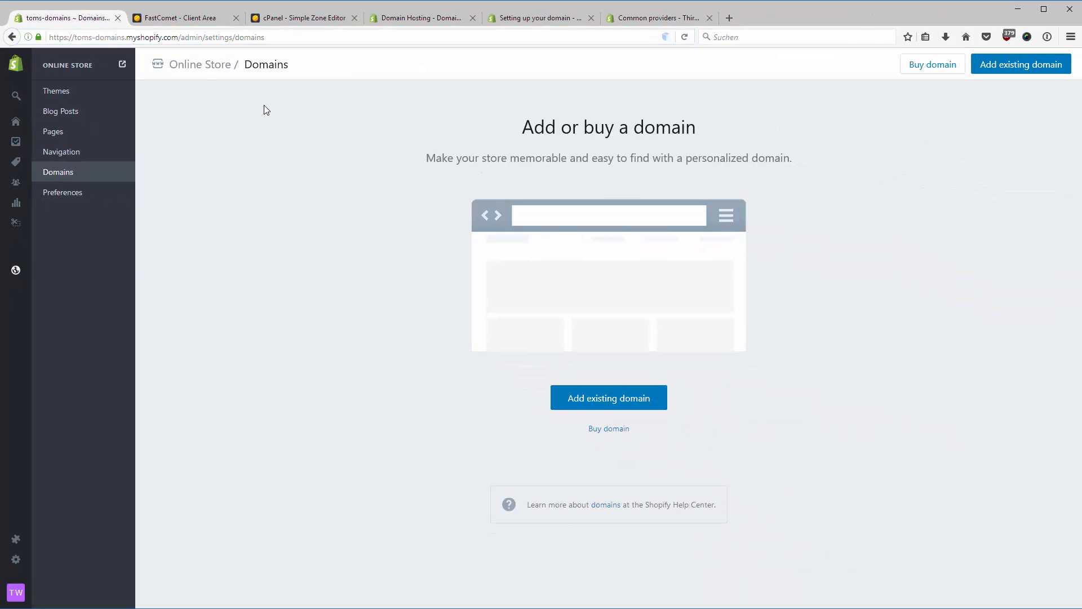
mouse_move(861, 197)
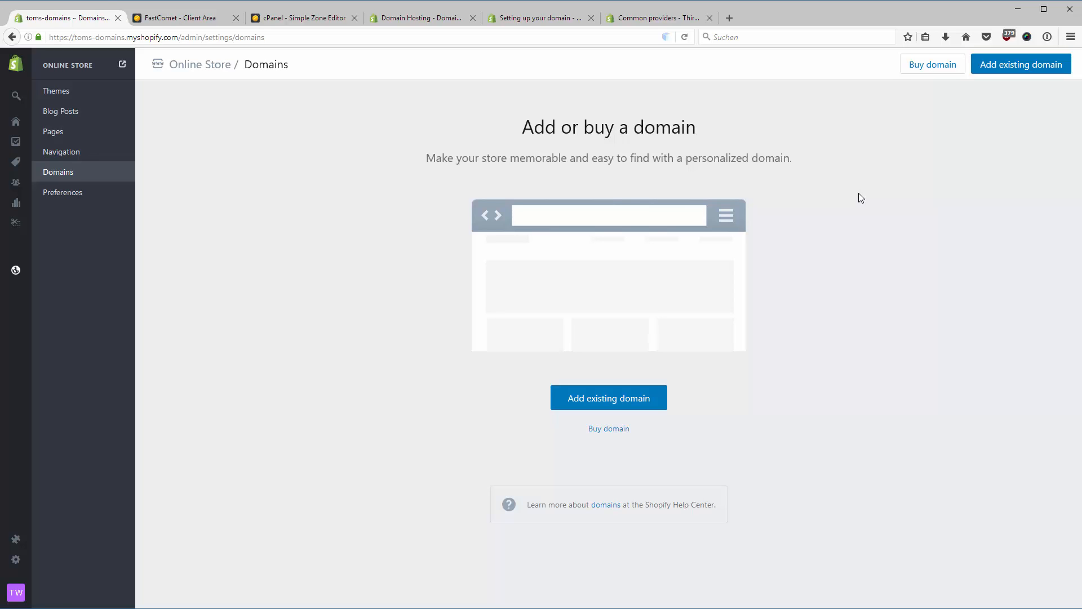
mouse_move(386, 176)
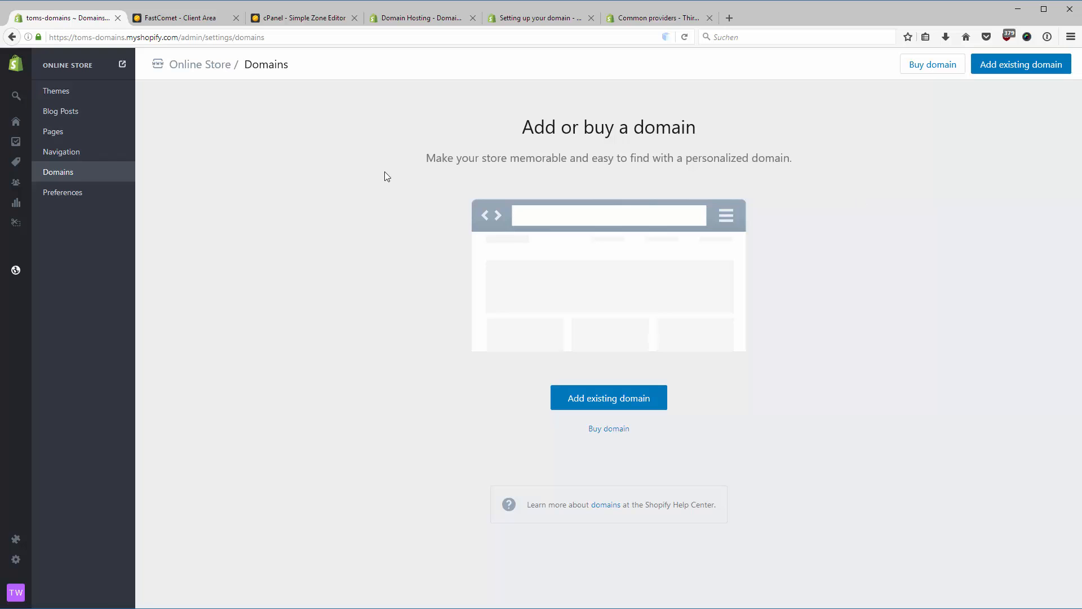
mouse_move(194, 185)
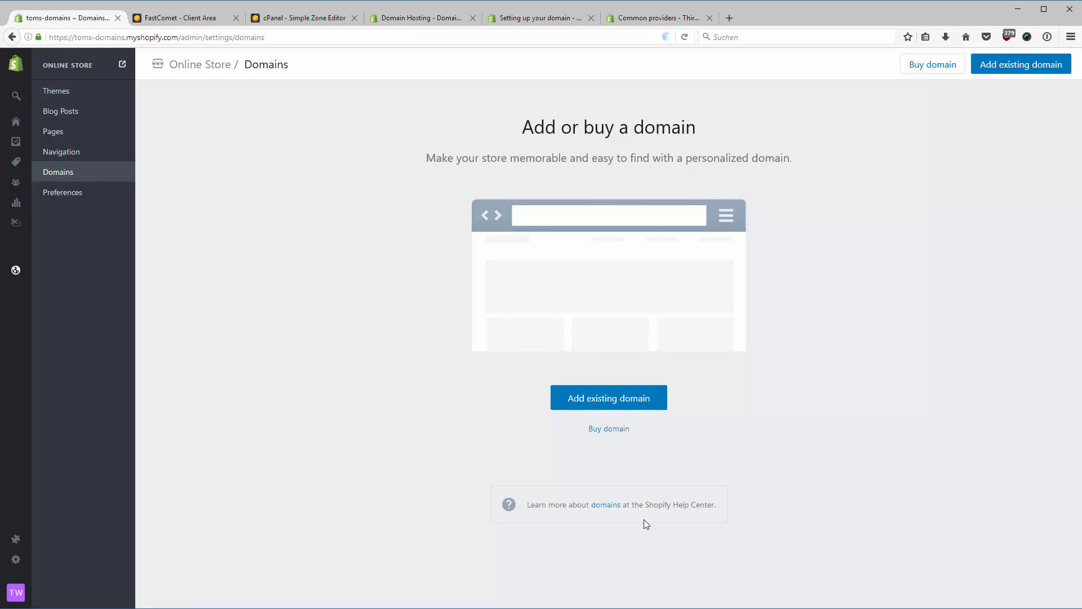
mouse_move(904, 141)
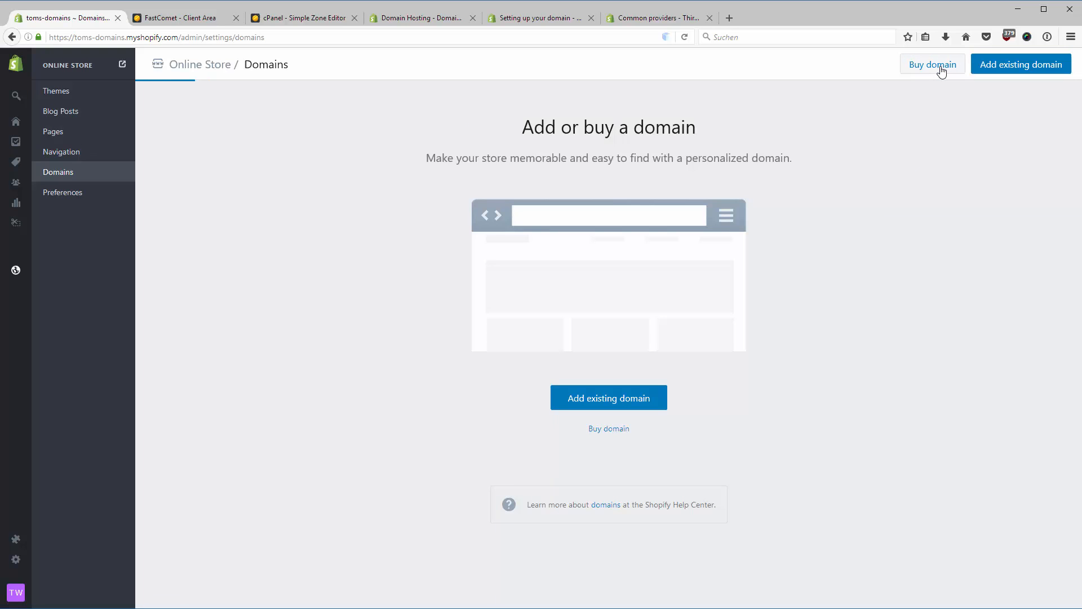
- Start buying a domain through Shopify and browse the available extensions and prices
click(932, 64)
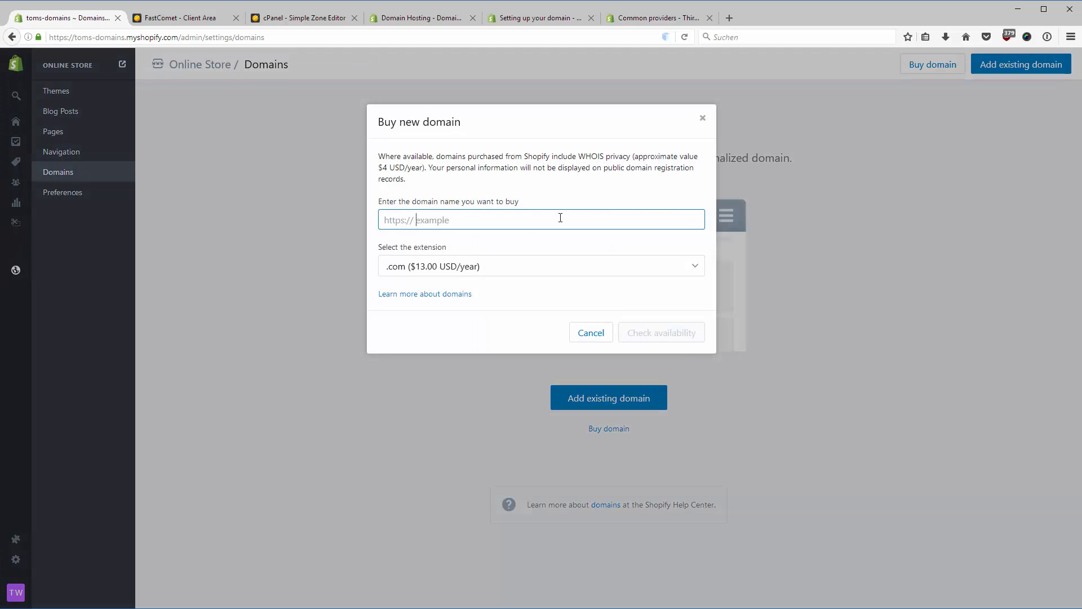
click(541, 266)
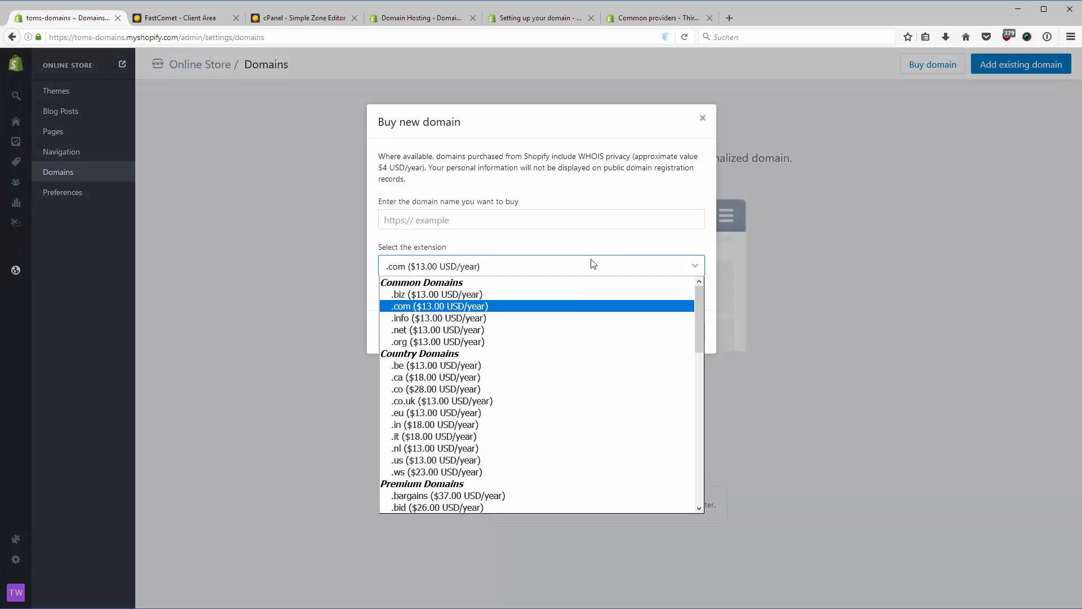
scroll(down, 3)
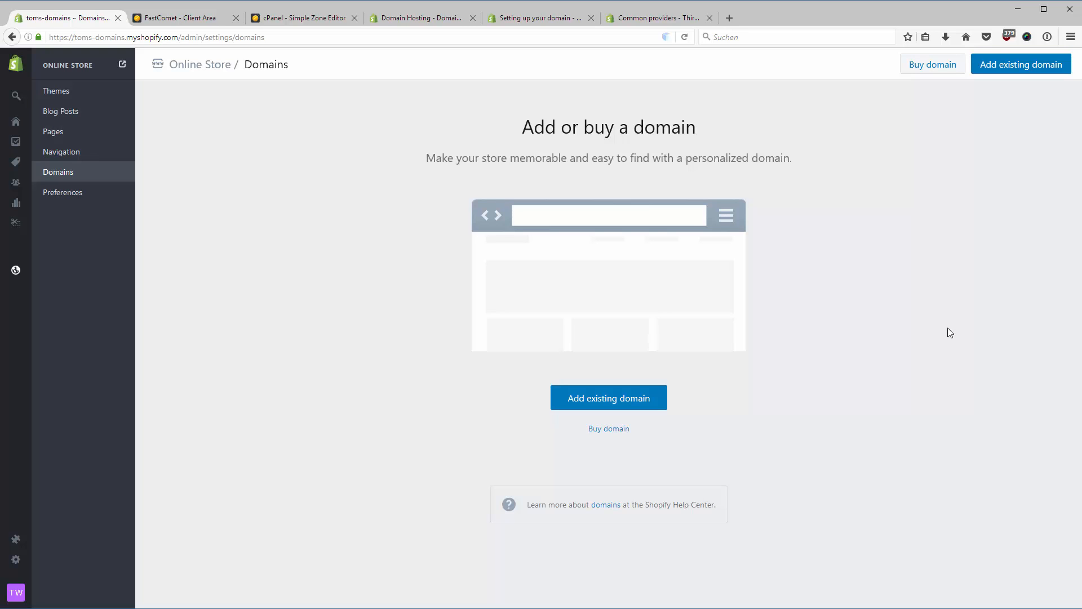
mouse_move(716, 96)
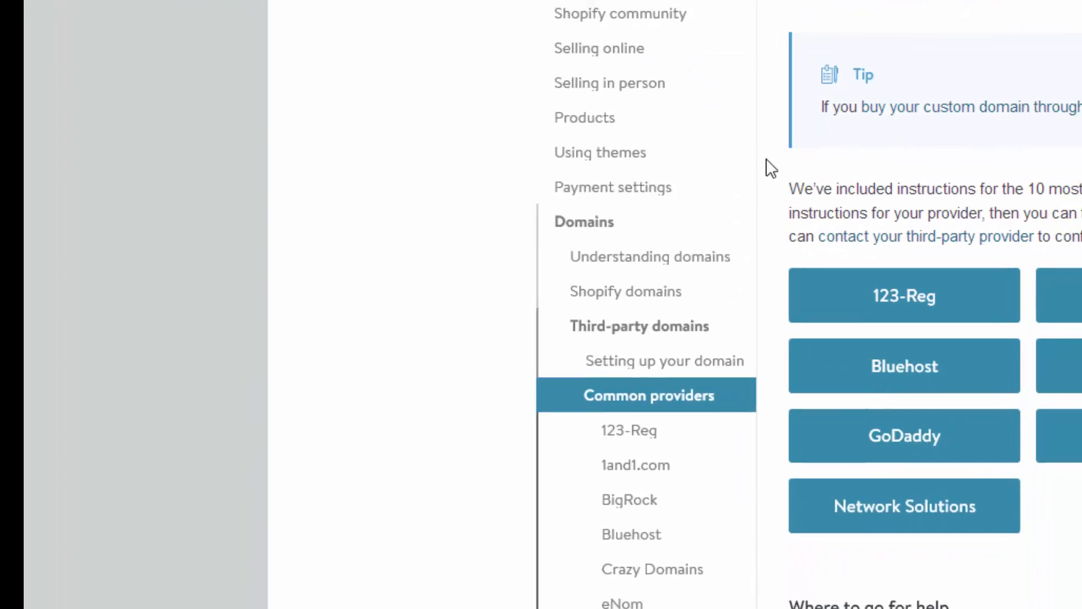
- Return from the Help Center to the store's Domains admin page
scroll(down, 3)
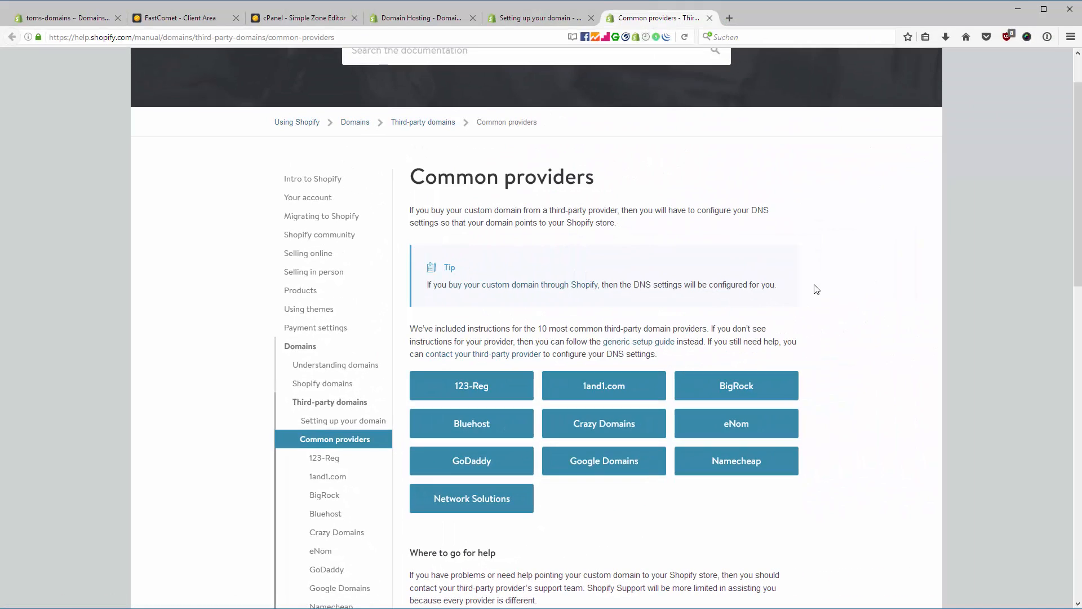
click(66, 17)
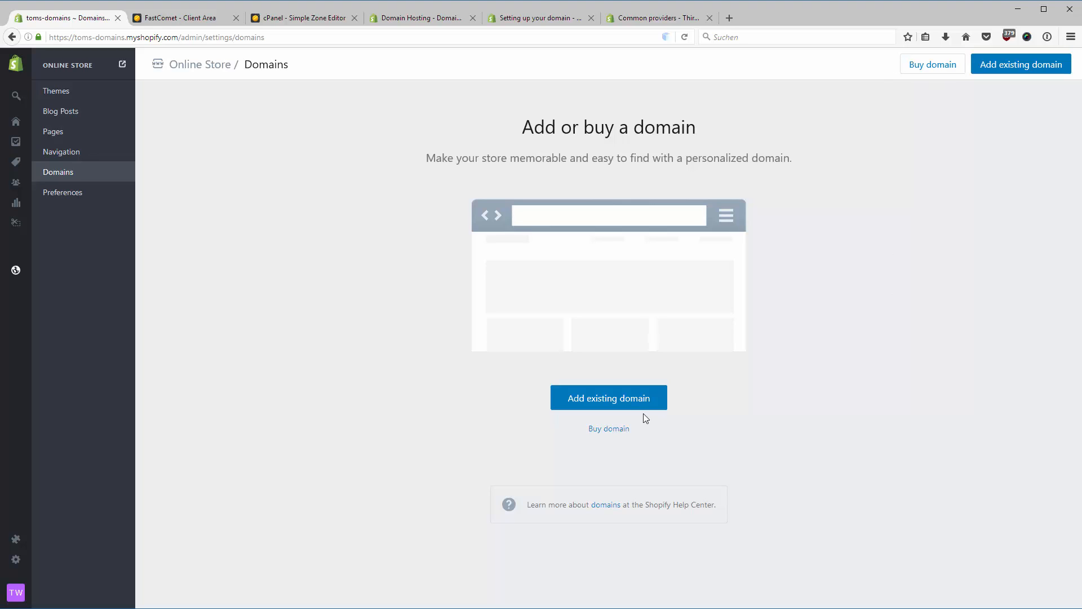
mouse_move(900, 406)
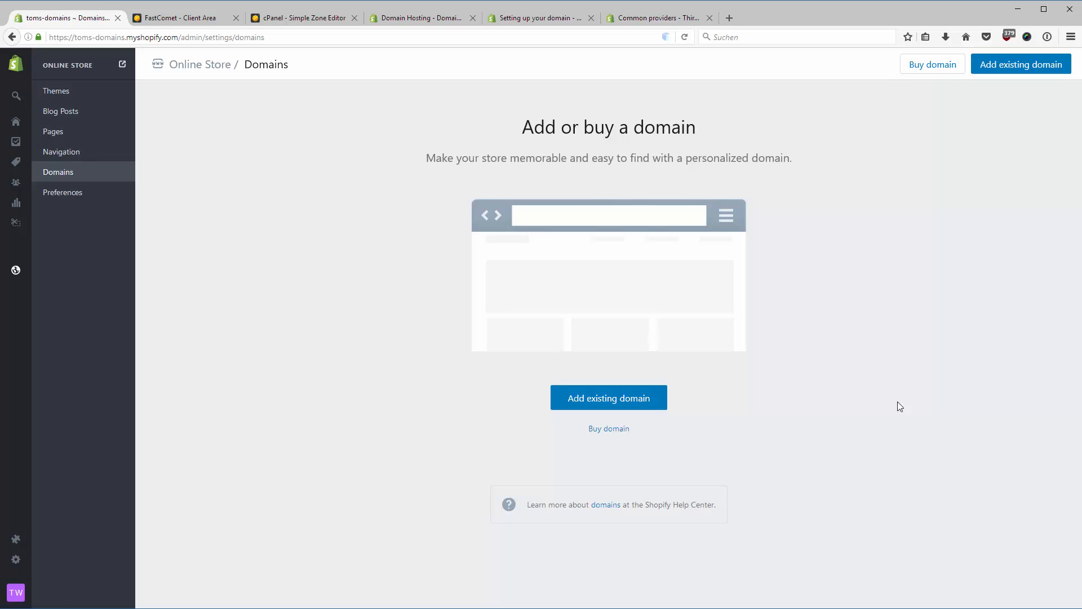
mouse_move(366, 272)
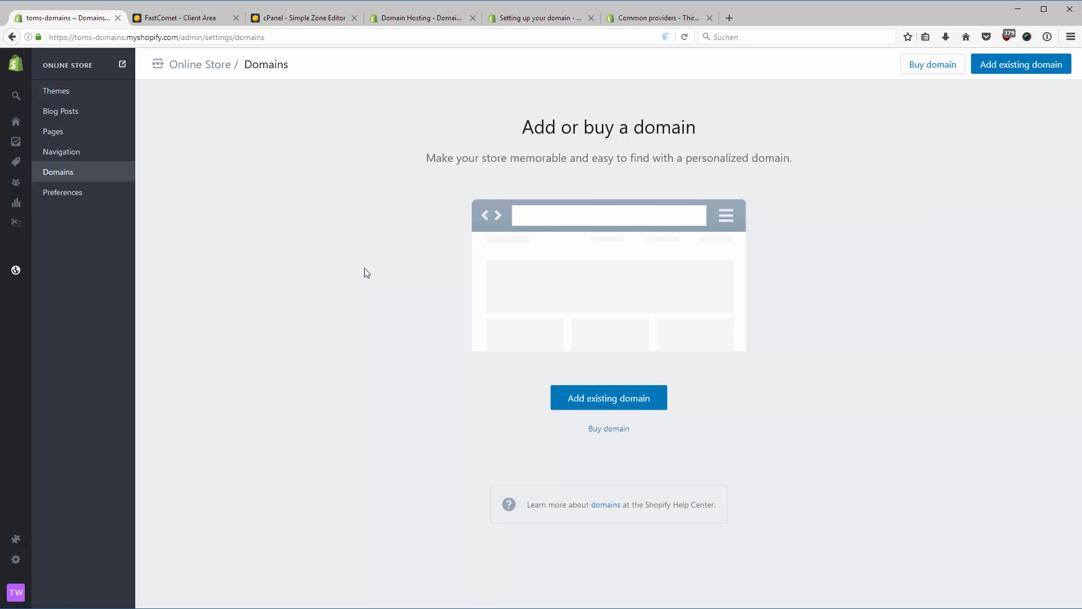
mouse_move(291, 245)
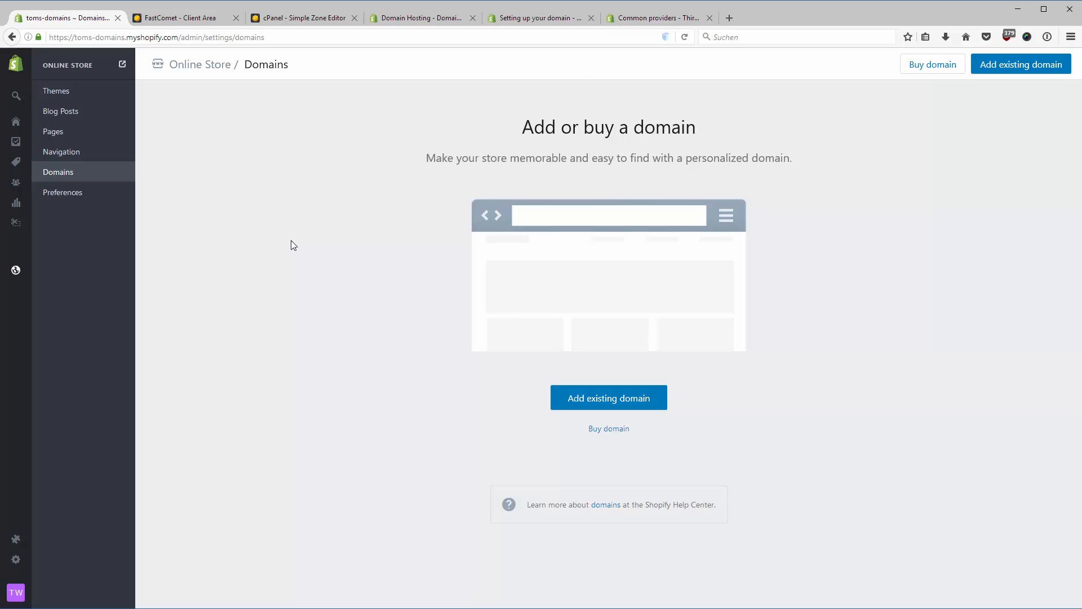
- Read the third-party domain guide for Shopify's IP 23.227.38.32, then go to the FastComet client area
click(542, 18)
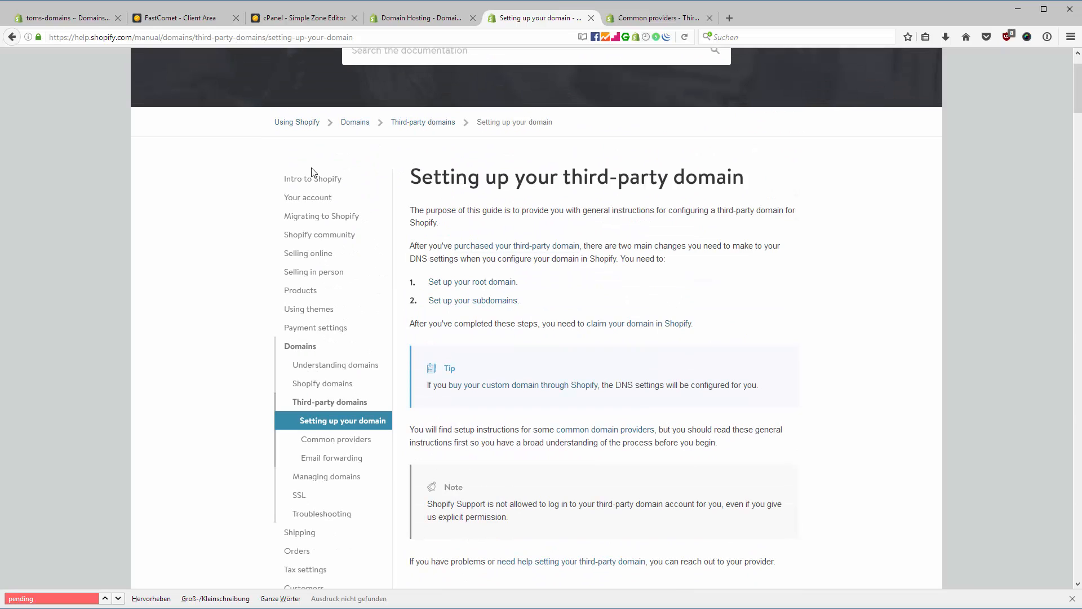
mouse_move(359, 408)
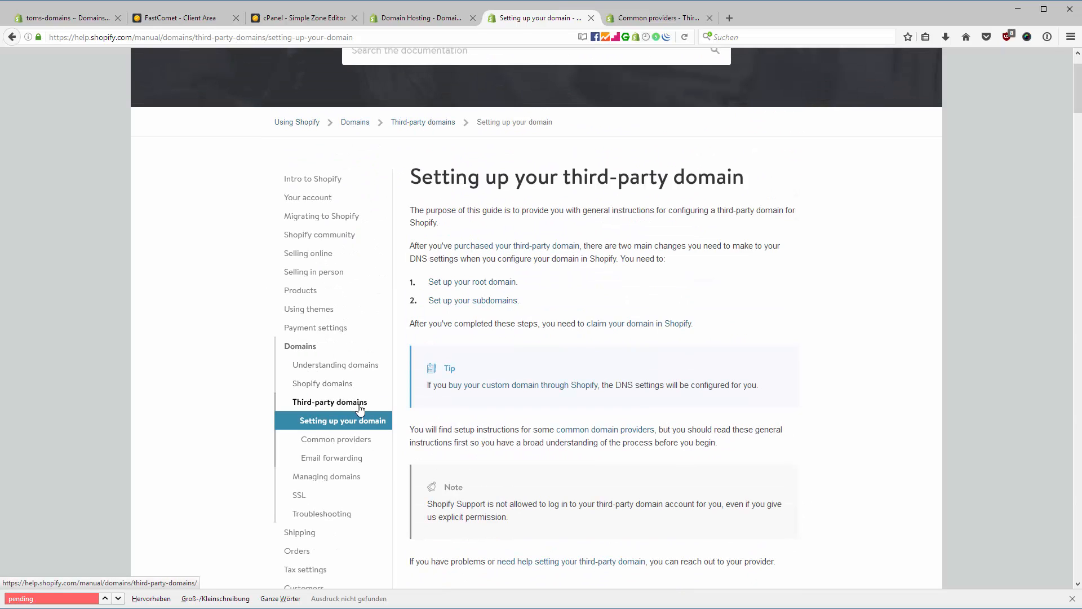
mouse_move(366, 425)
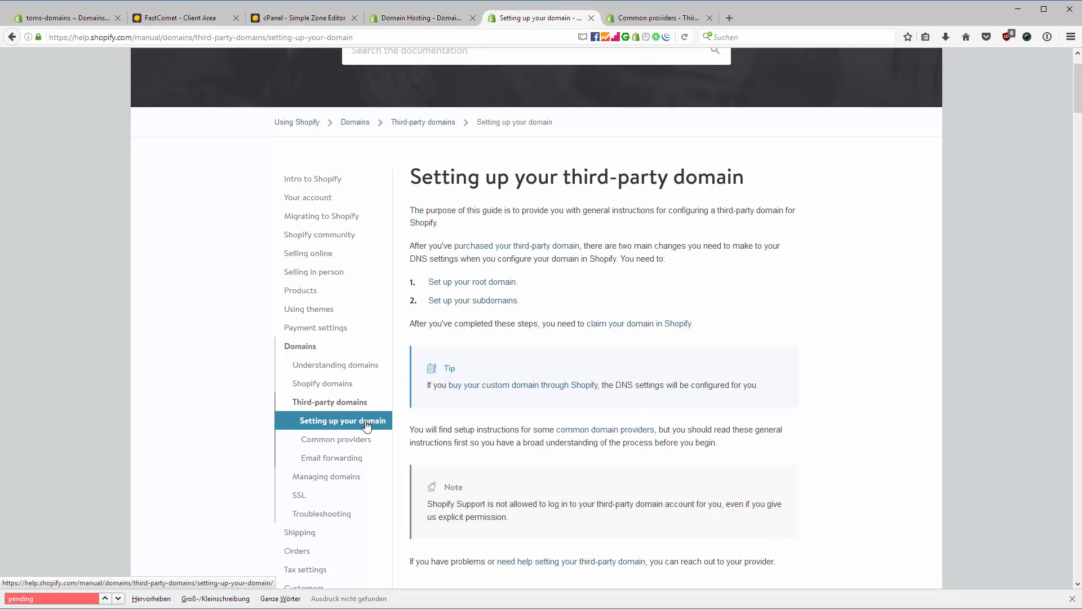
scroll(down, 3)
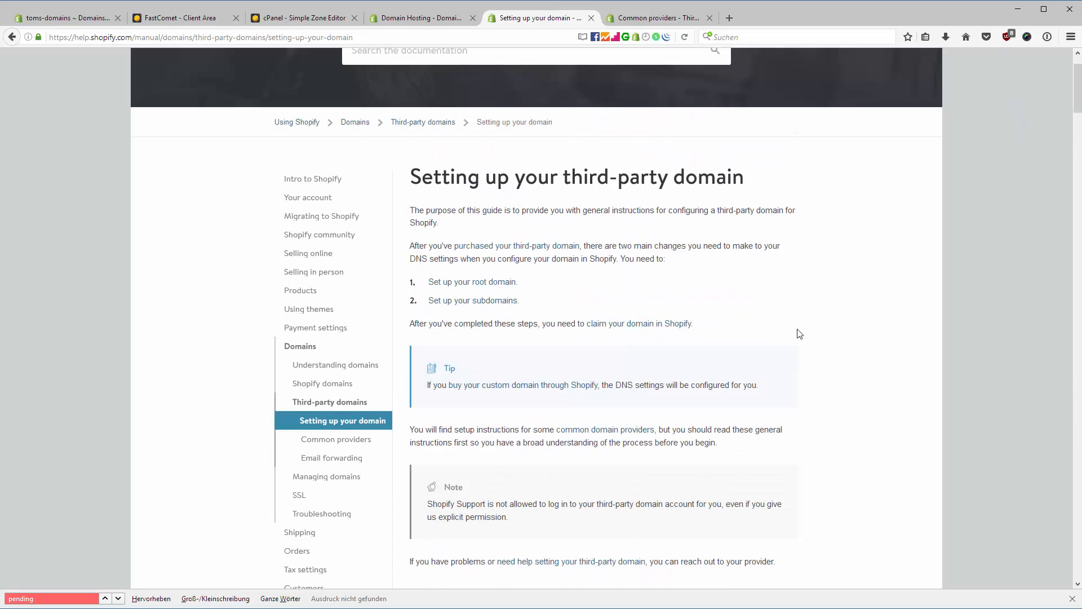
scroll(down, 3)
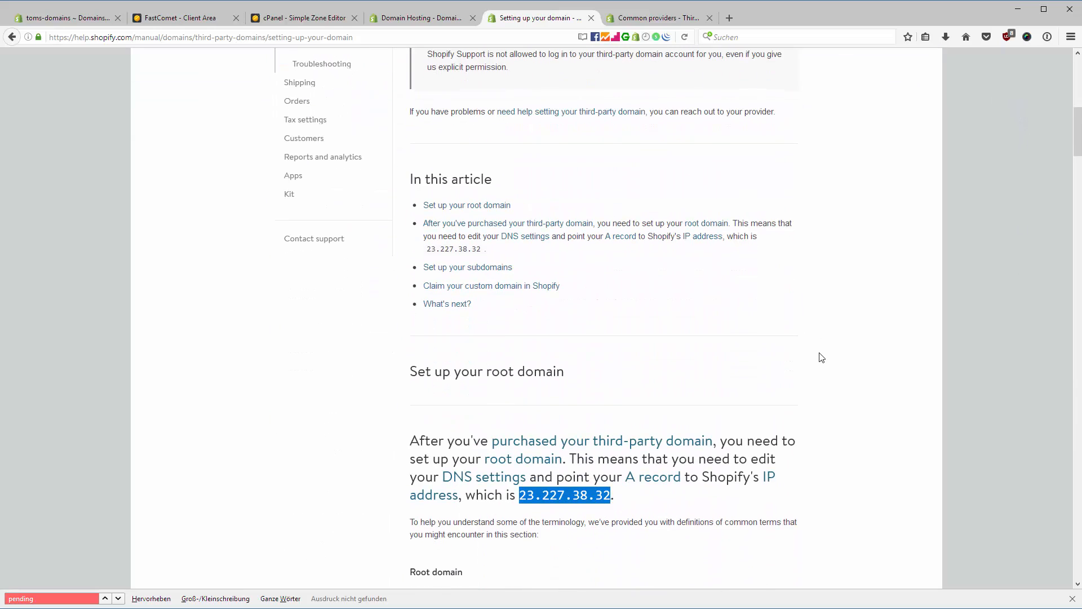
scroll(down, 3)
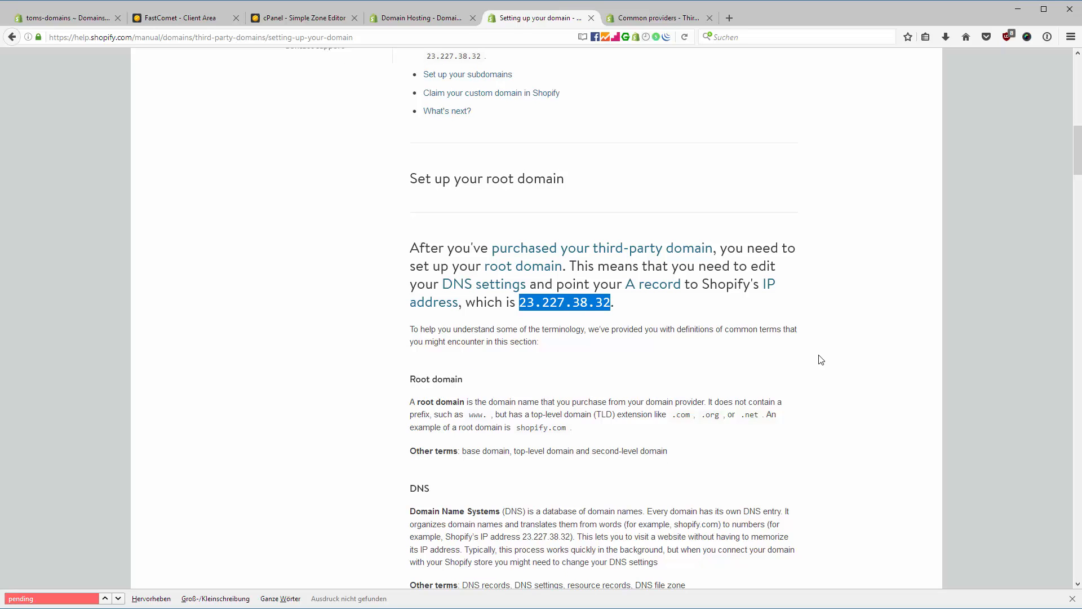
mouse_move(827, 357)
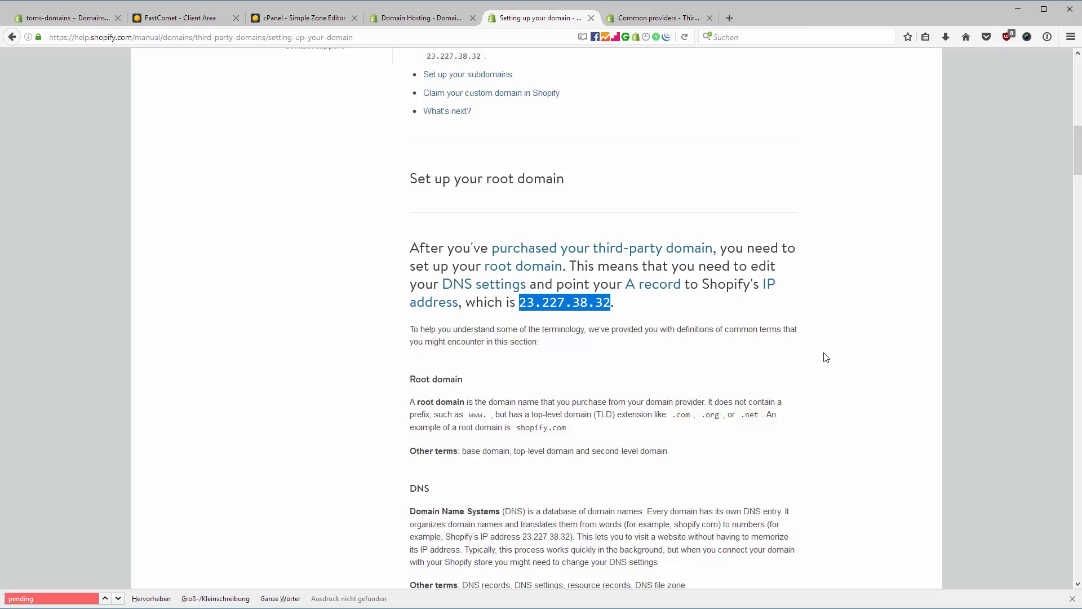
mouse_move(581, 348)
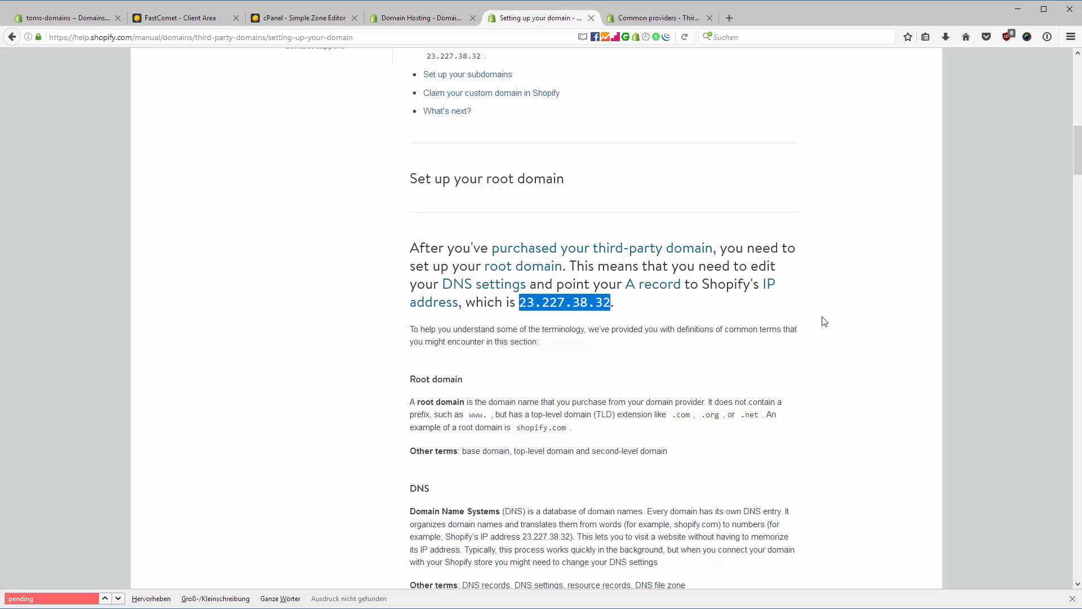
mouse_move(517, 318)
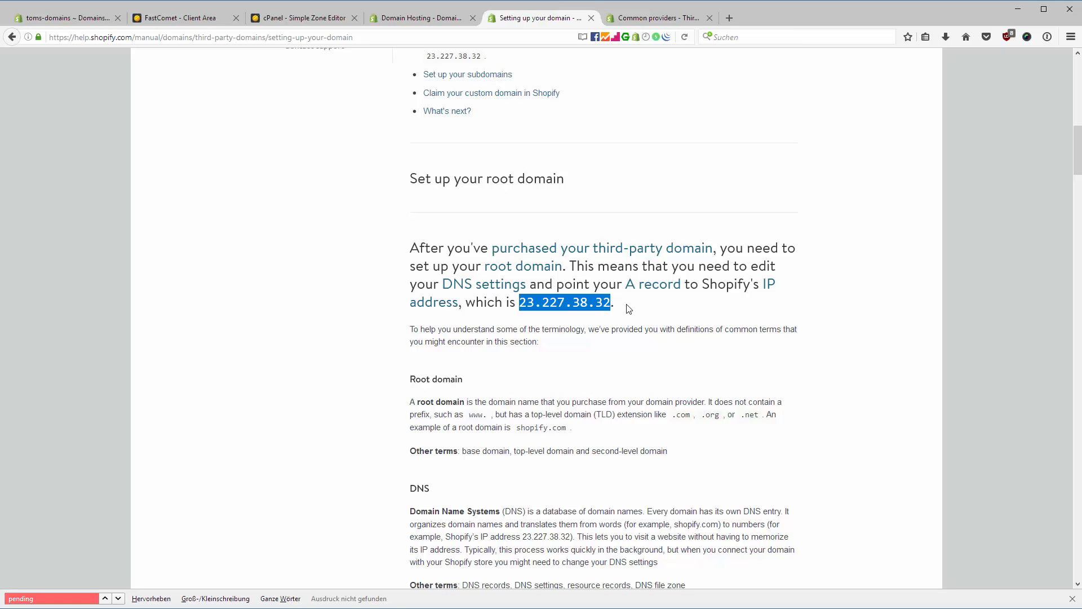
mouse_move(760, 315)
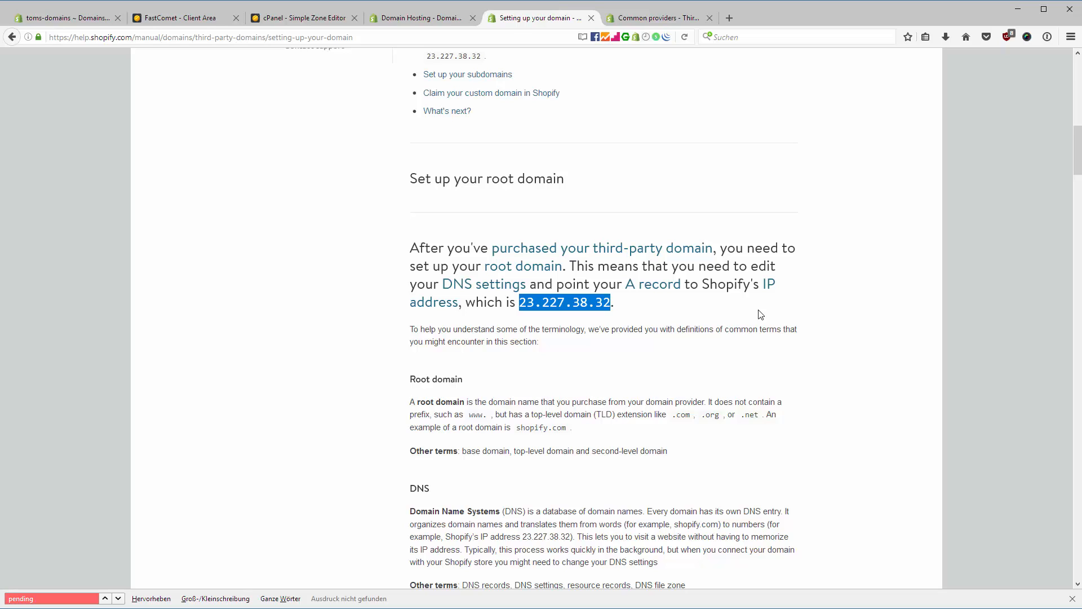
click(176, 17)
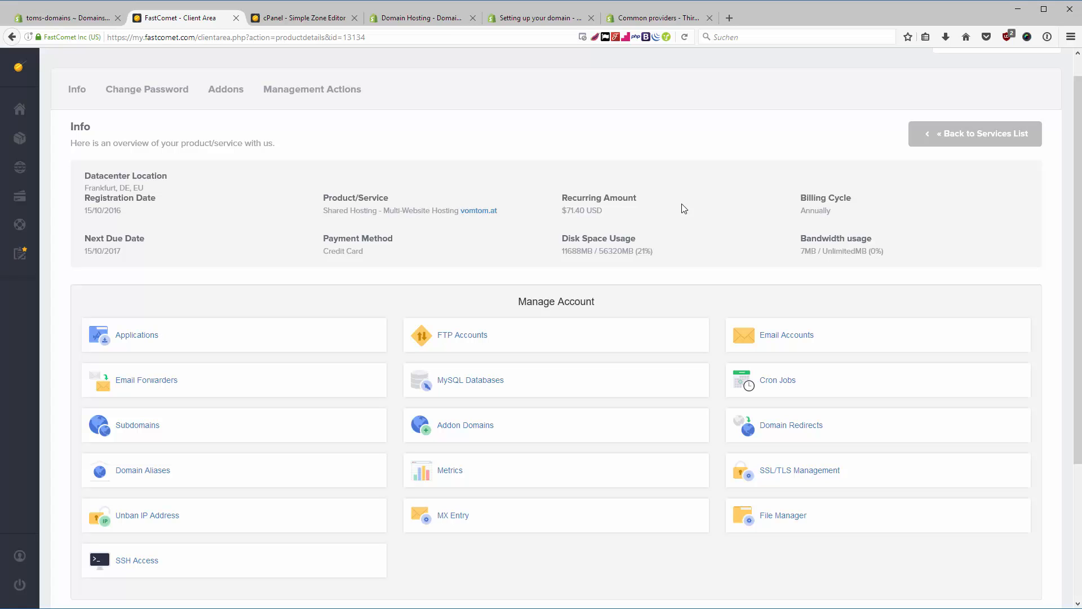
- Log in to cPanel from FastComet and launch the Simple Zone Editor under Domains
scroll(down, 3)
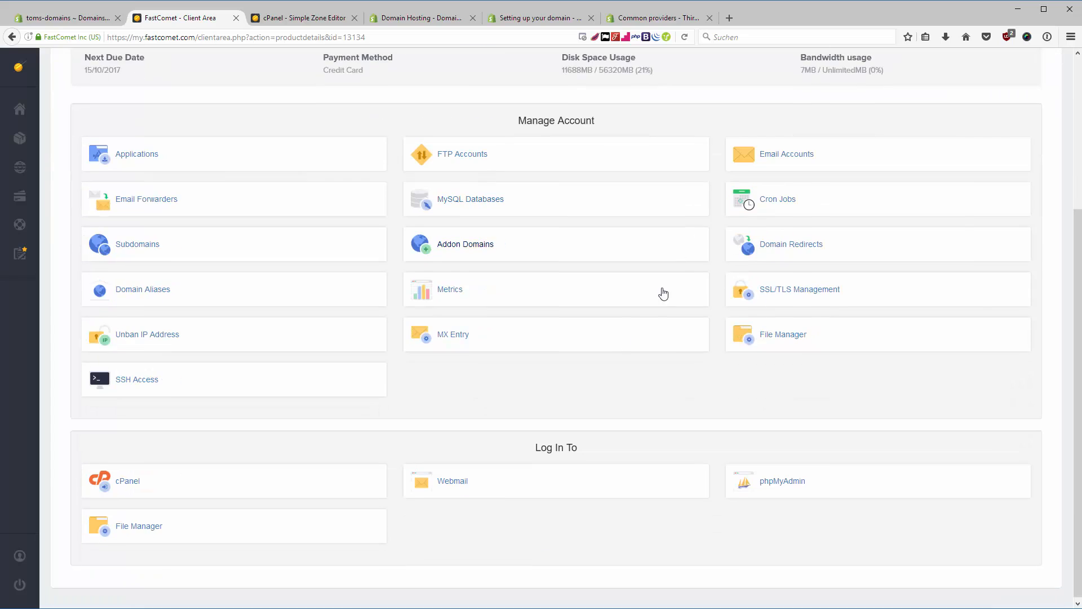
click(126, 480)
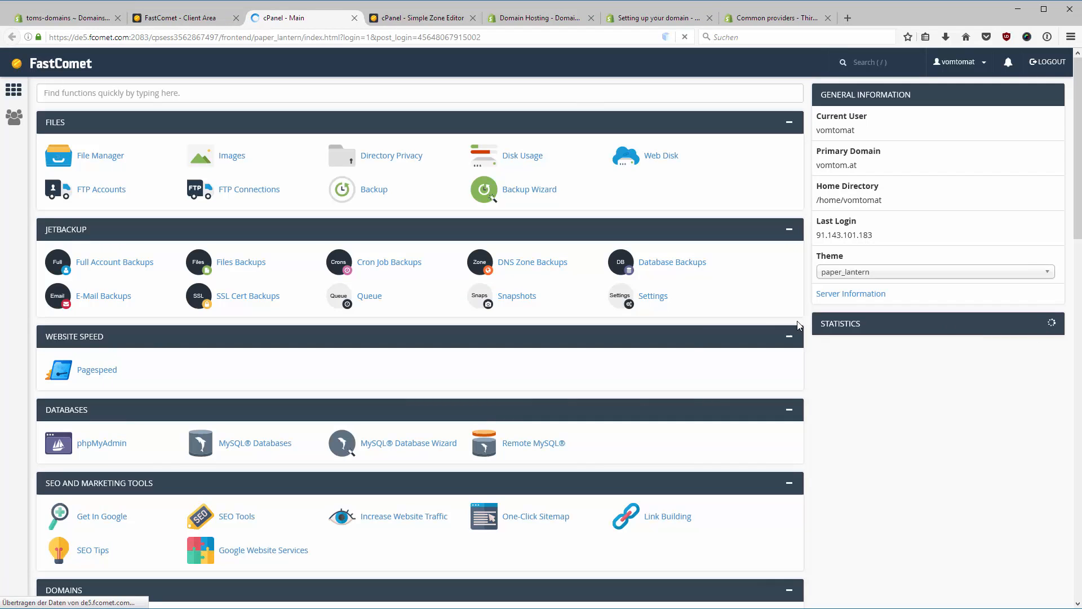
scroll(down, 3)
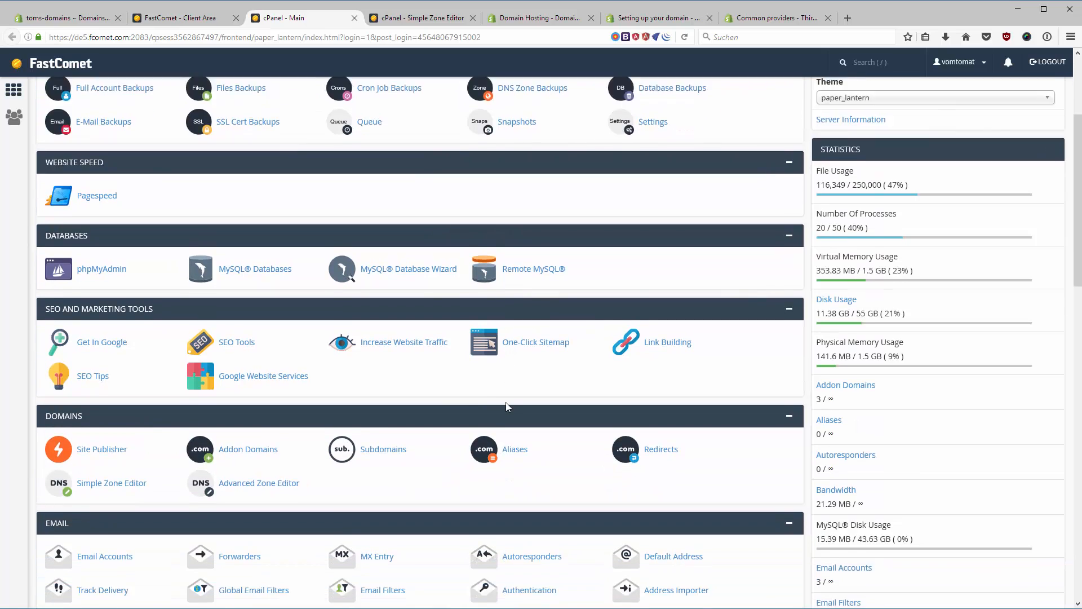
scroll(down, 3)
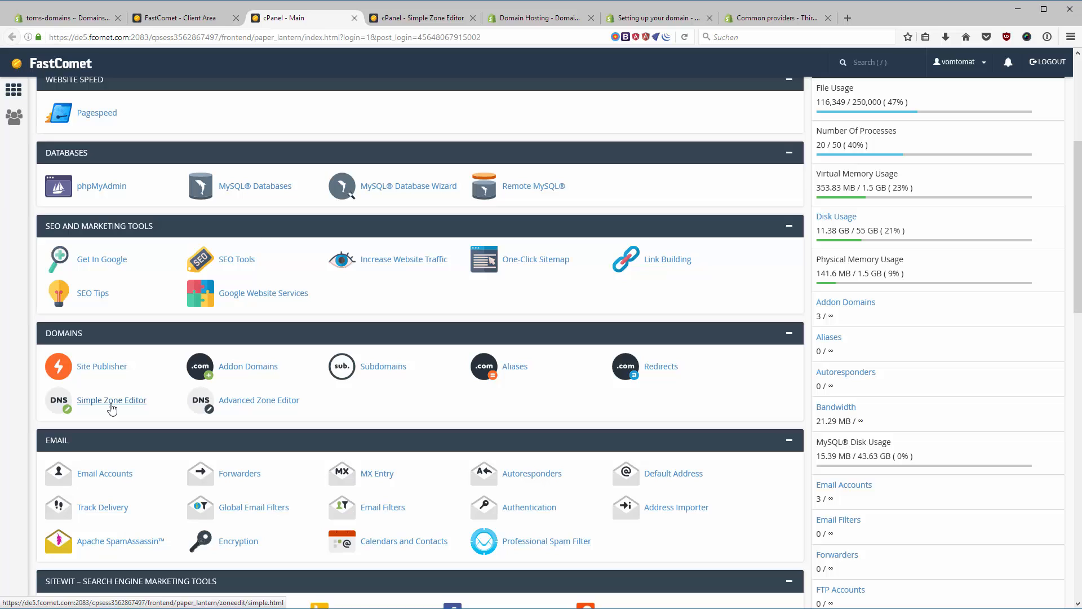
click(111, 399)
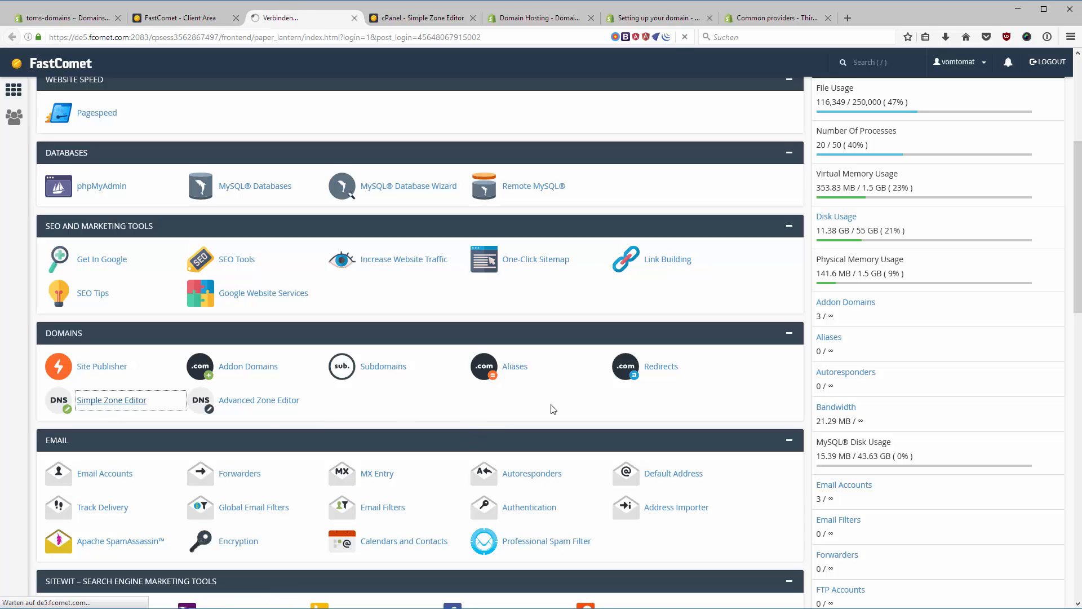
click(112, 400)
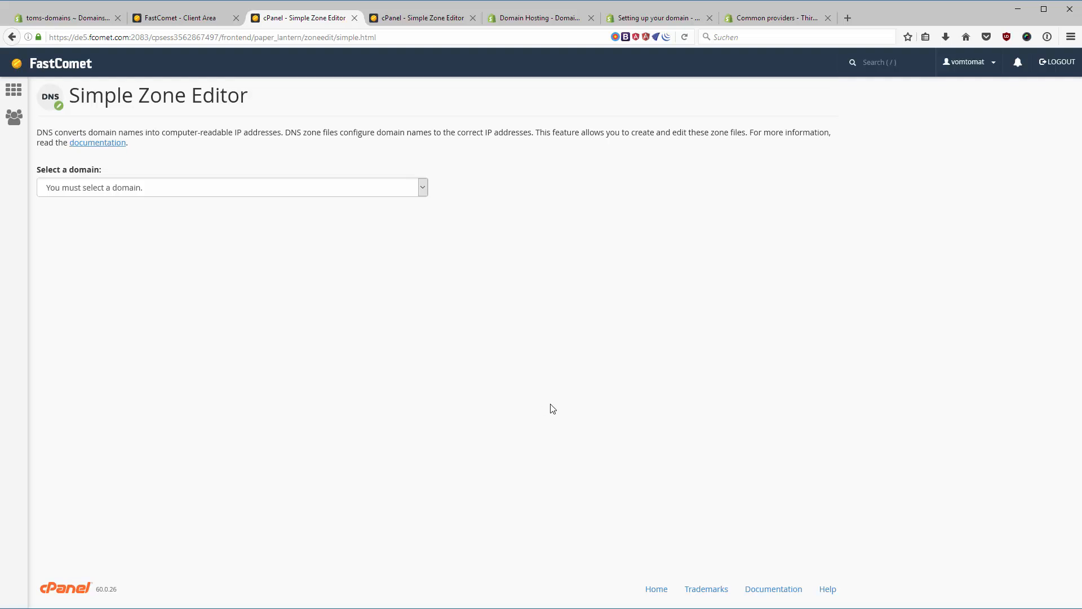
- Add an A record for shop.vomtom.at pointing to 23.227.38.32, then return to the Shopify admin
click(231, 187)
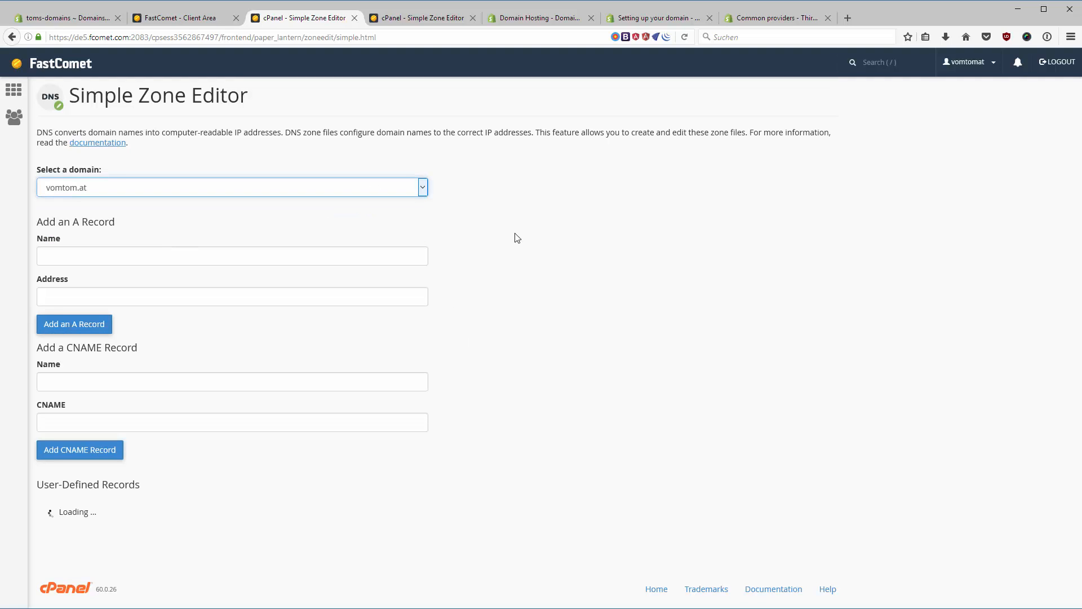
mouse_move(429, 250)
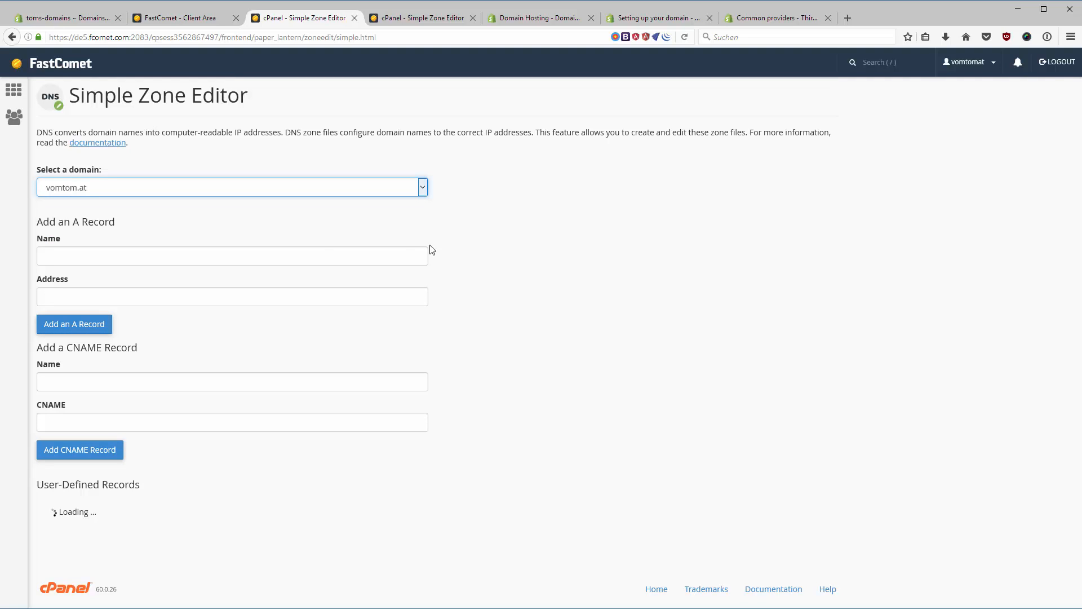
mouse_move(104, 230)
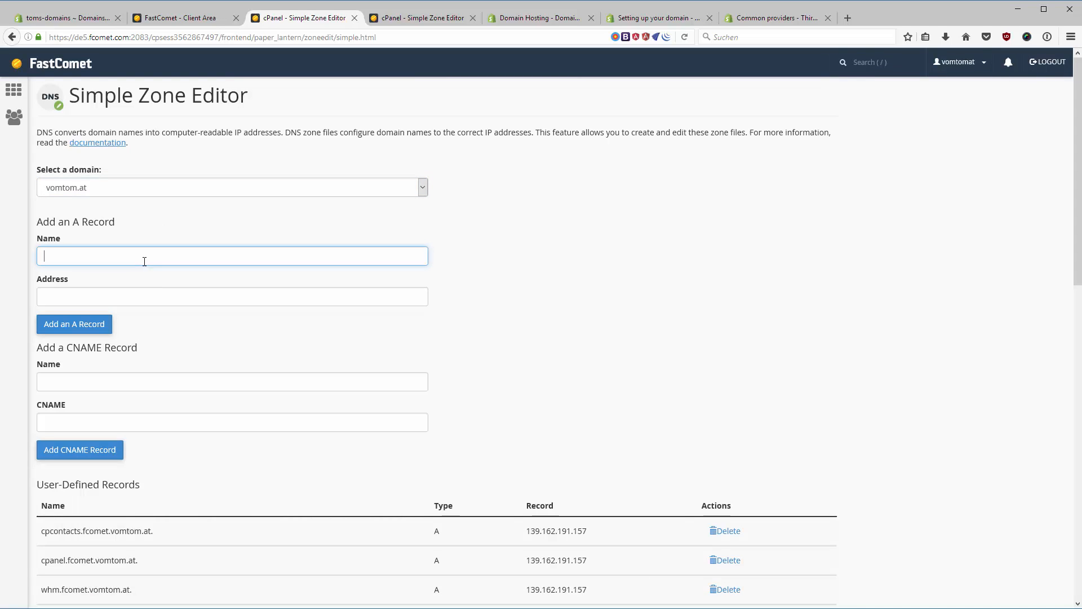
mouse_move(195, 256)
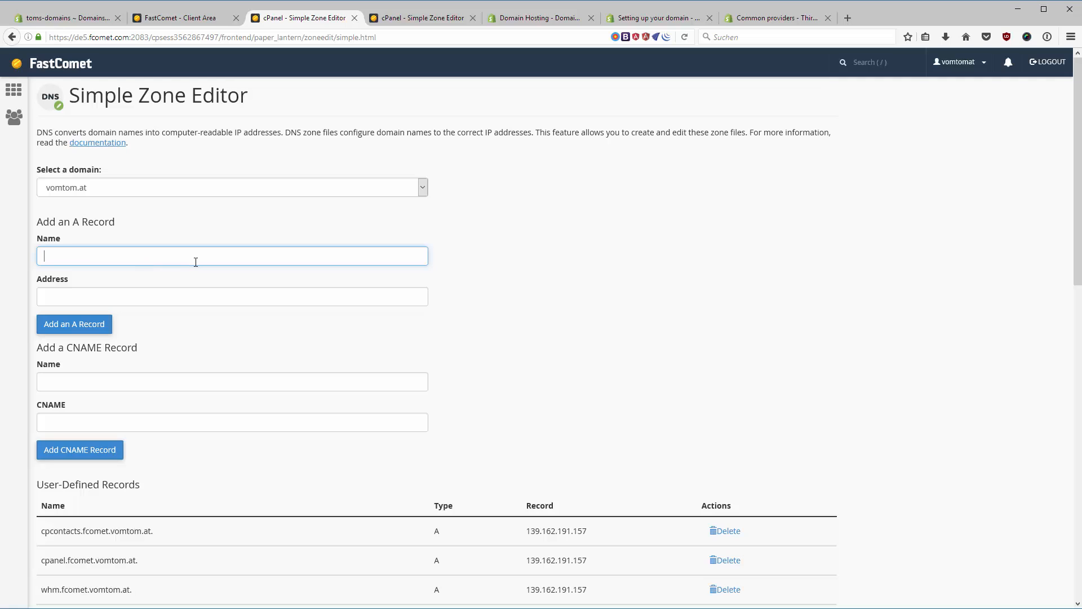
text(shop)
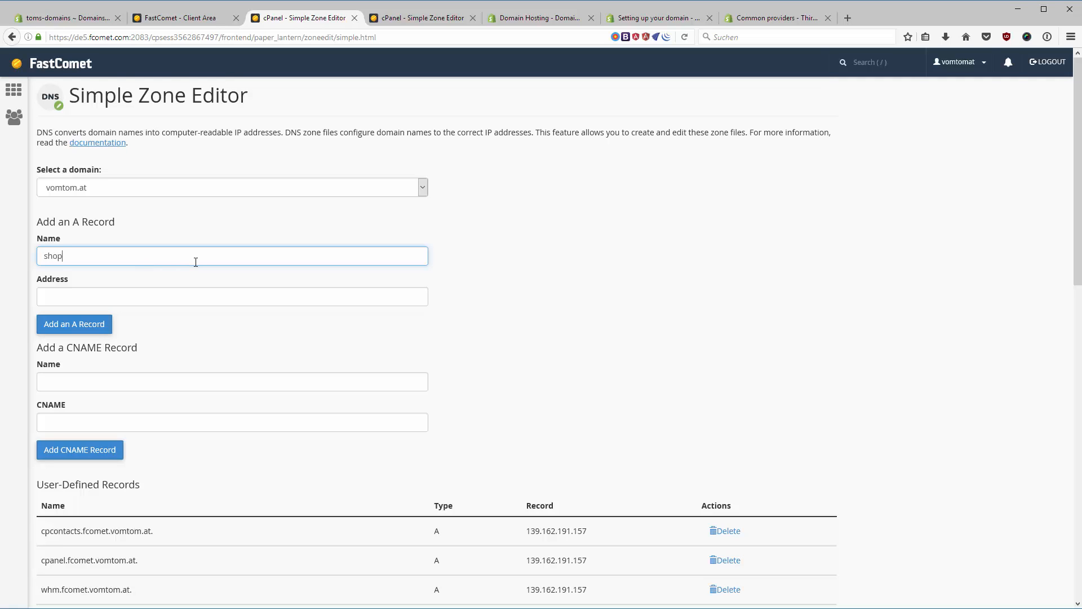
click(232, 296)
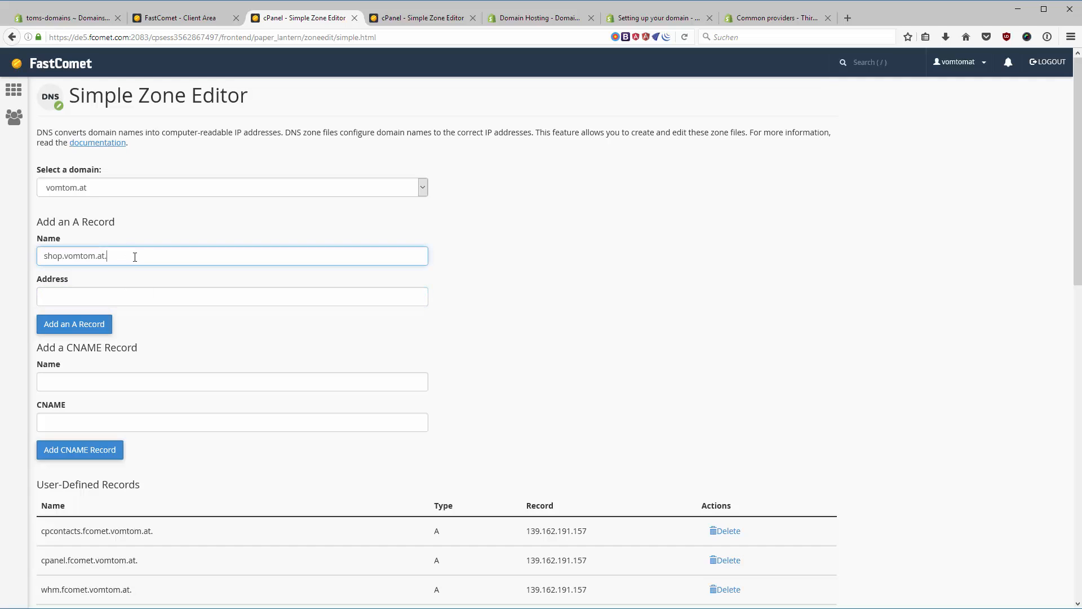
mouse_move(148, 249)
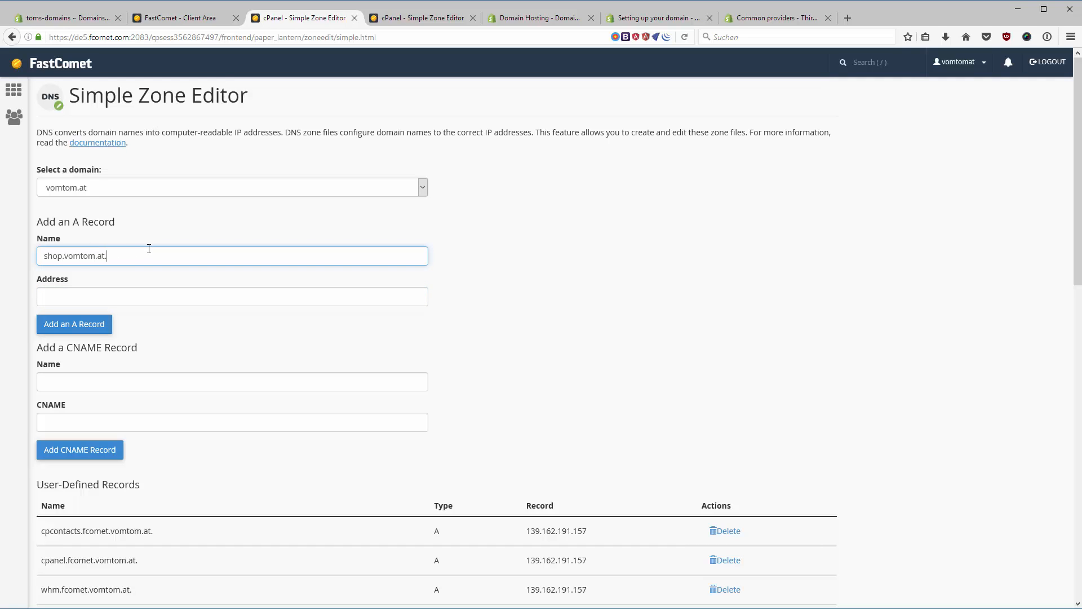
right_click(163, 296)
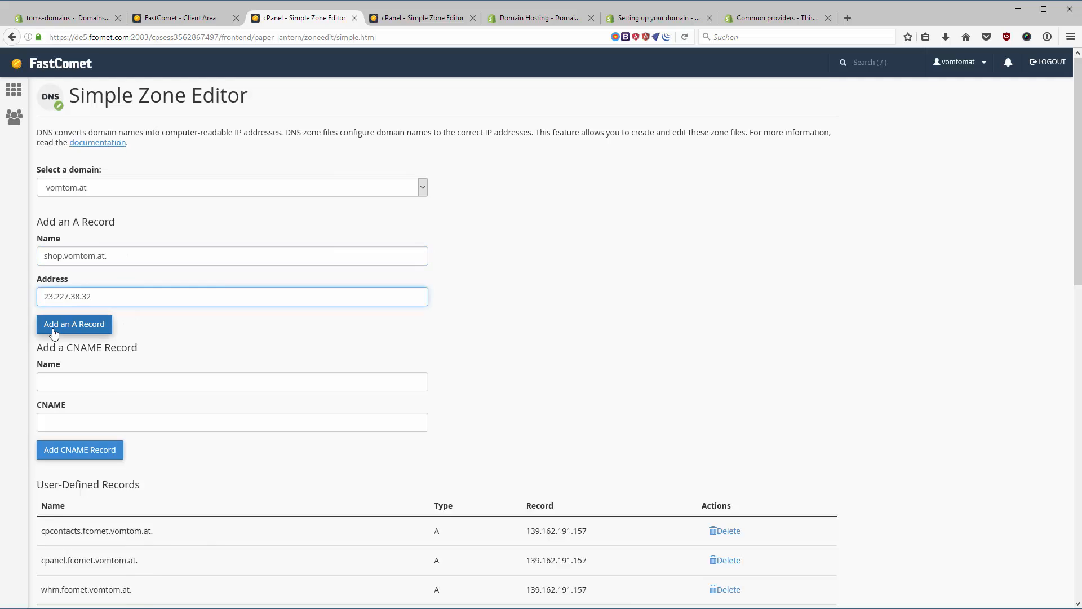
click(74, 324)
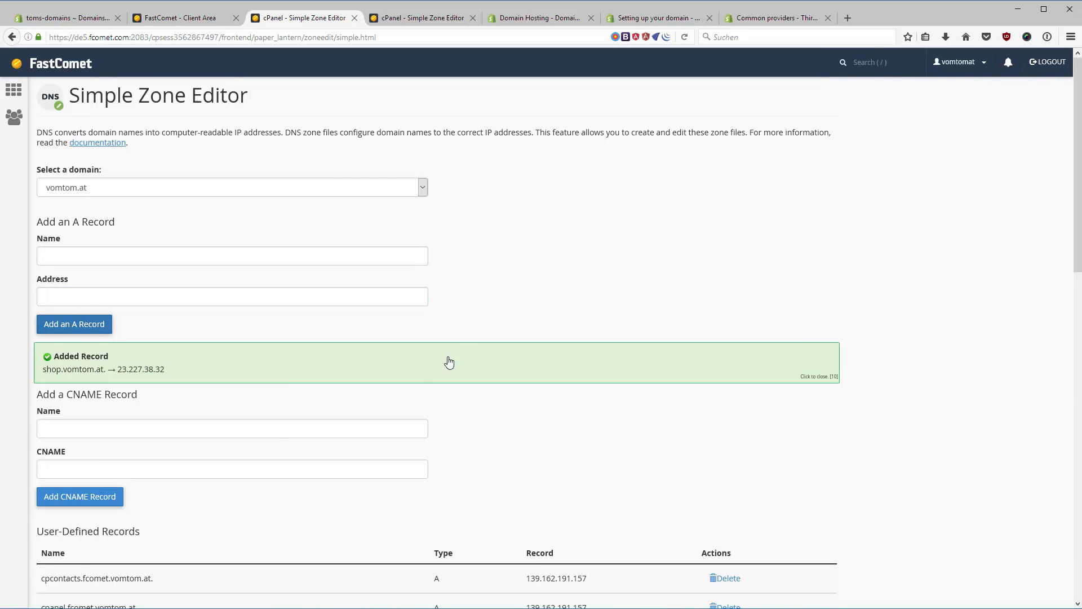
mouse_move(377, 368)
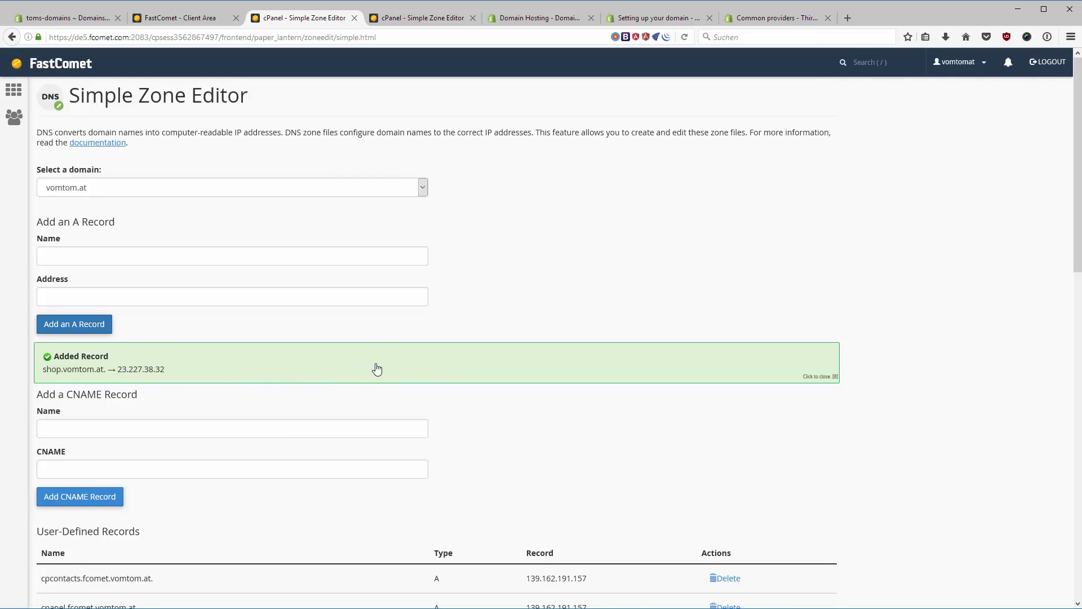
click(62, 17)
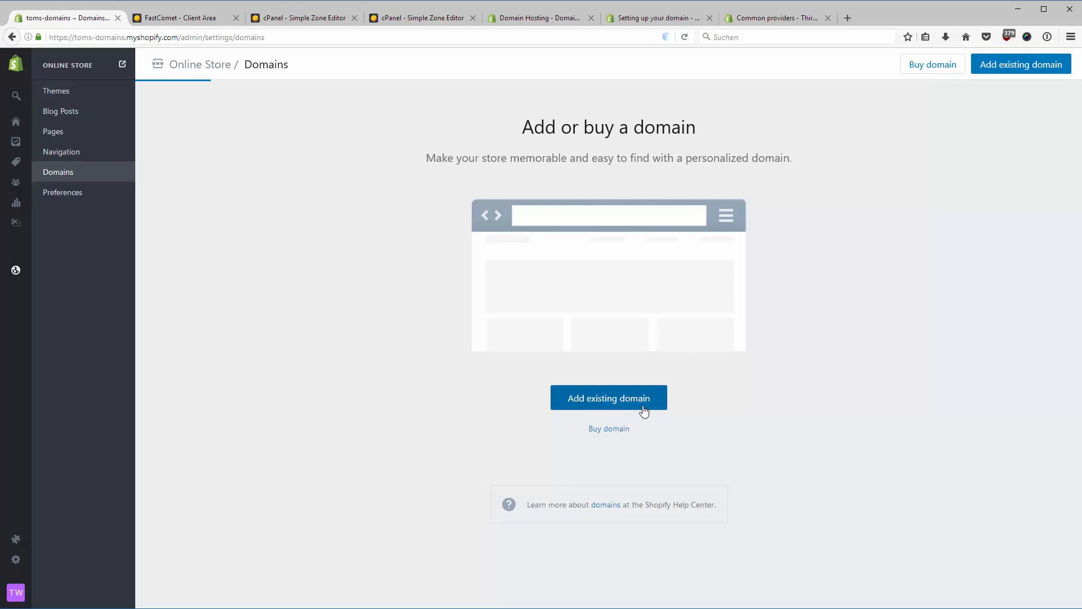
- Add existing domain shop.vomtom.at to the store and dismiss the setup instructions
click(608, 397)
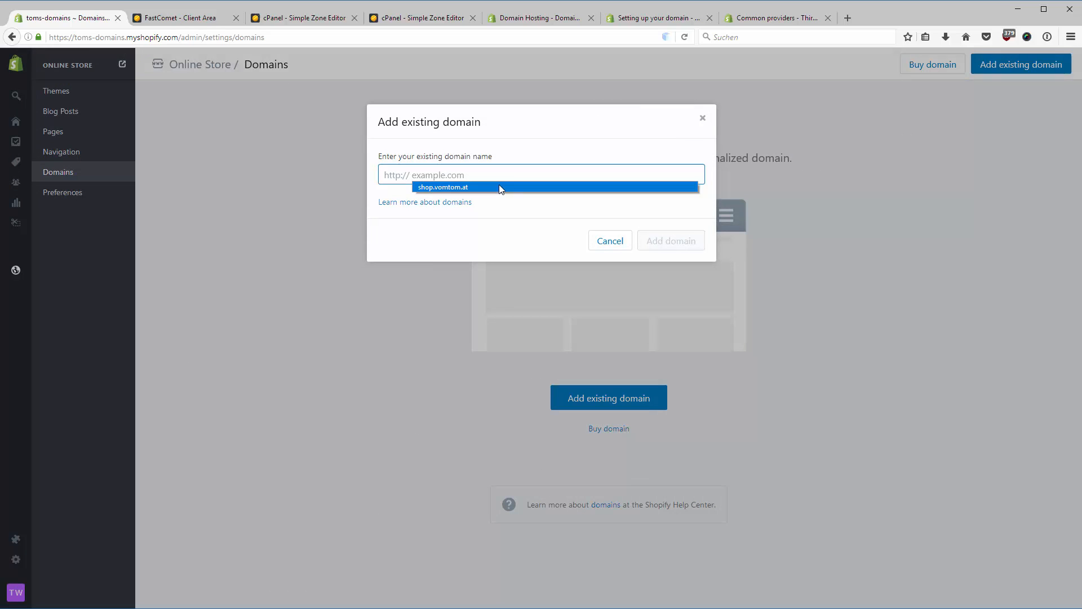
click(443, 188)
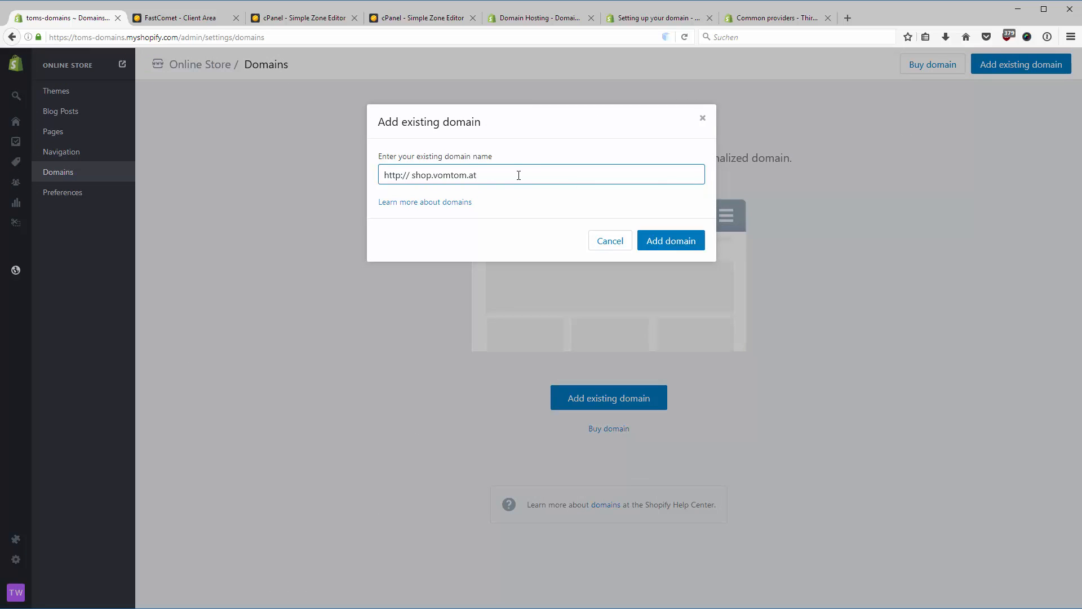
click(669, 240)
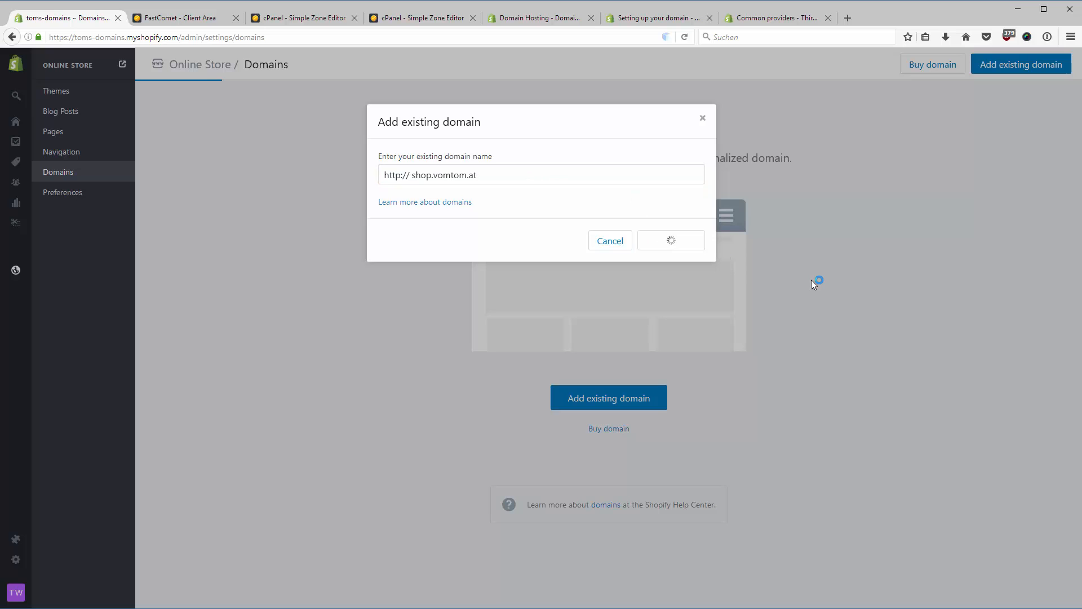
click(671, 240)
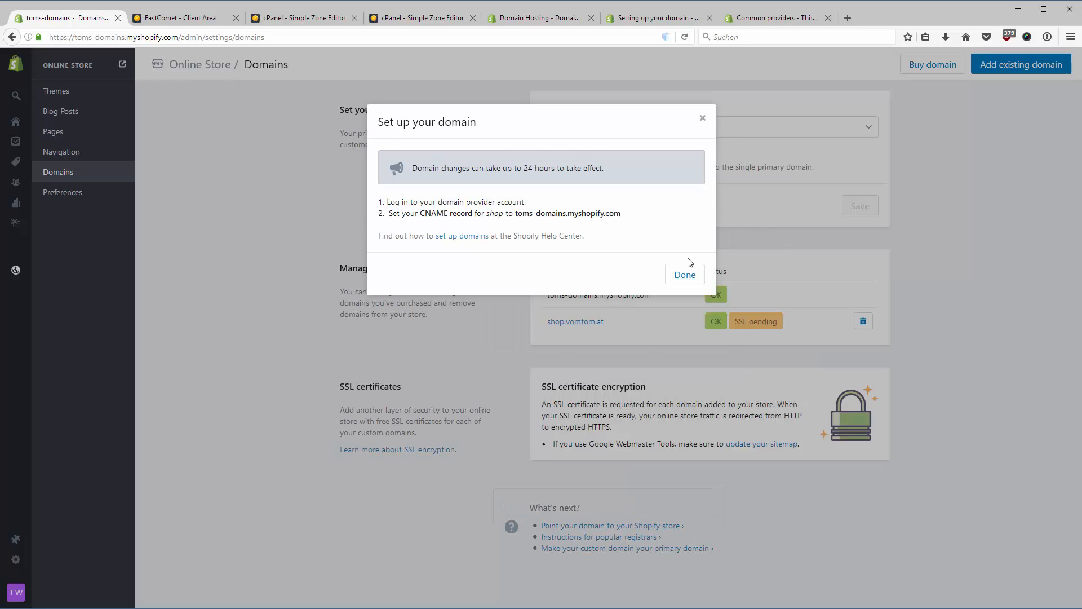
click(683, 274)
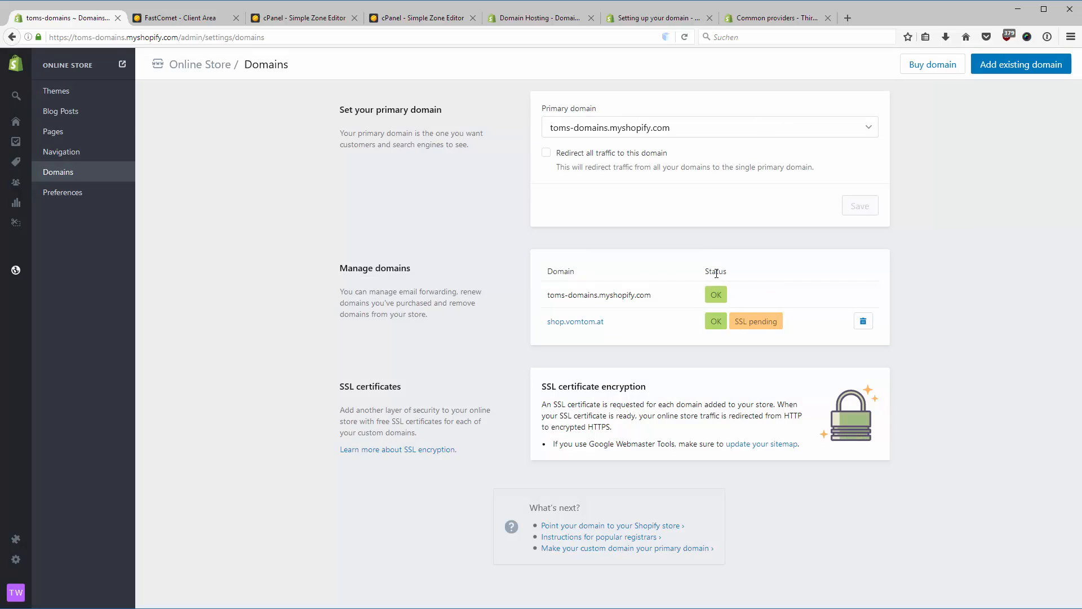
mouse_move(716, 326)
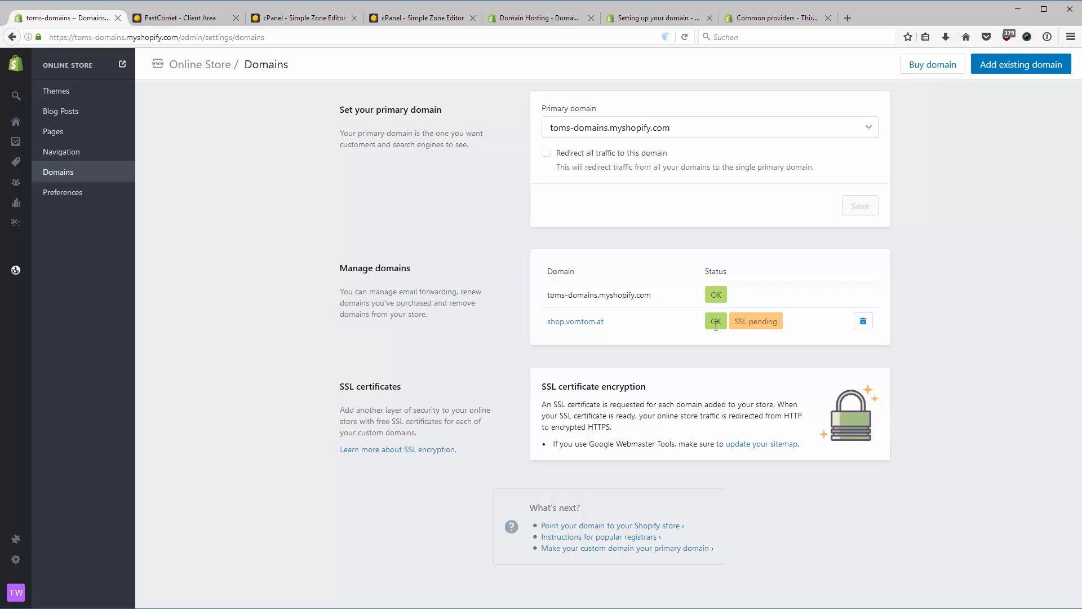
mouse_move(611, 323)
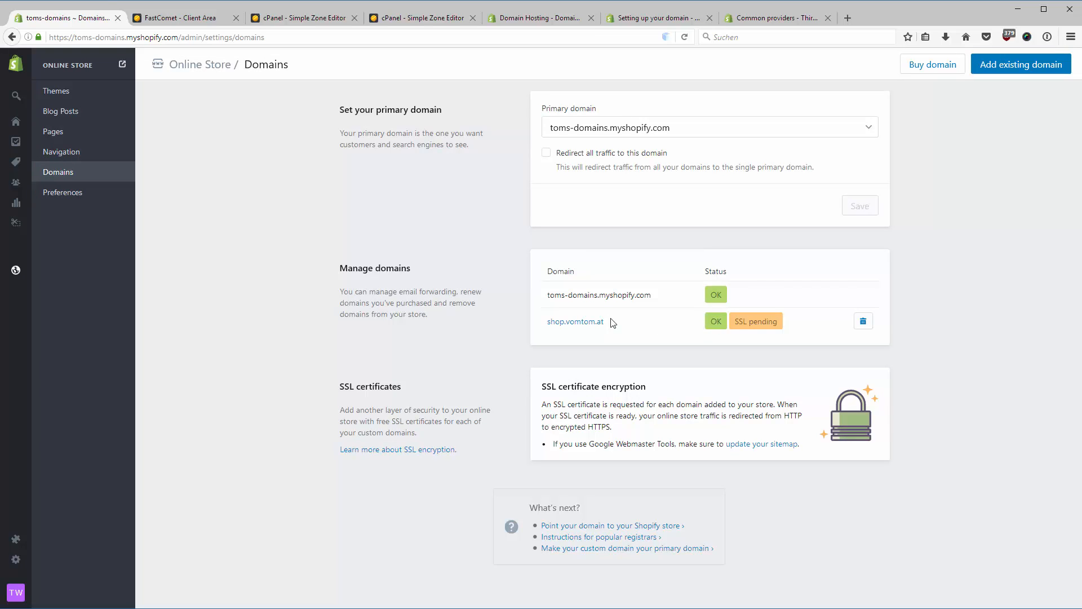
mouse_move(639, 319)
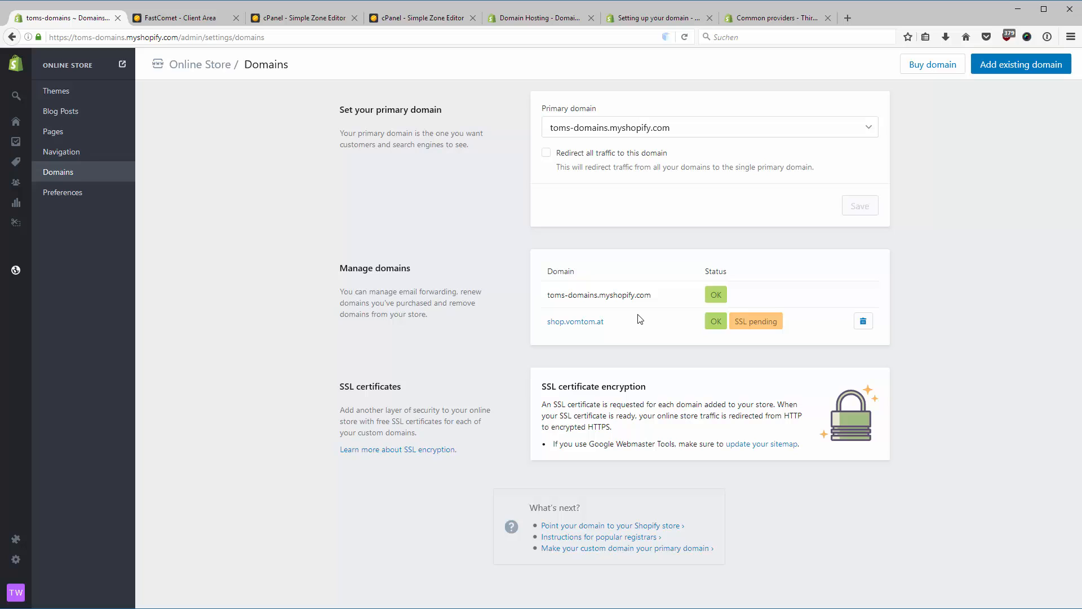
- Check the SSL pending status of shop.vomtom.at and start deleting the domain via its trash icon
double_click(755, 320)
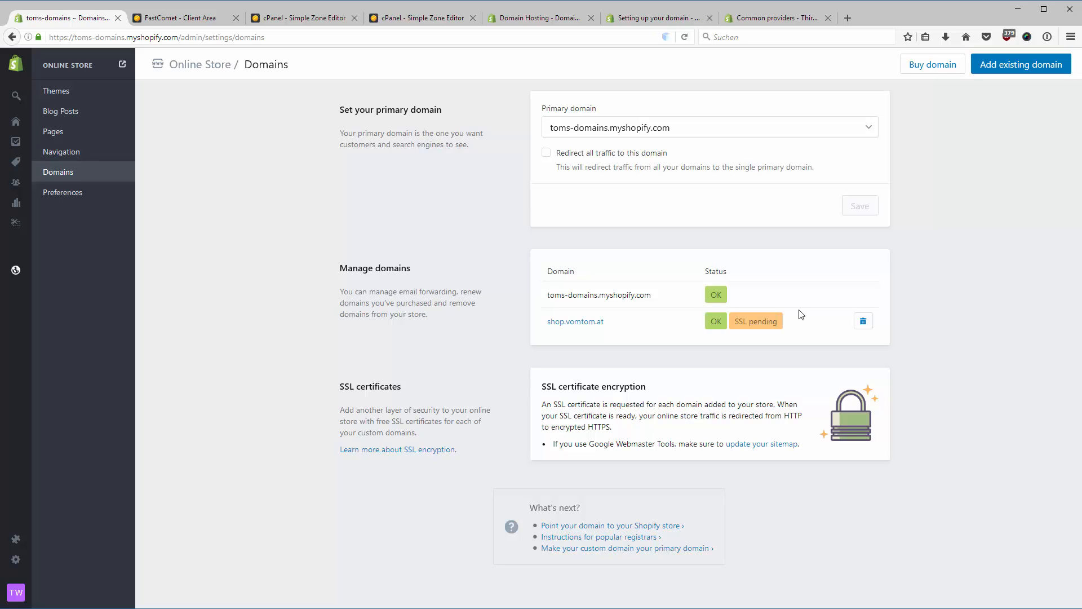
double_click(766, 320)
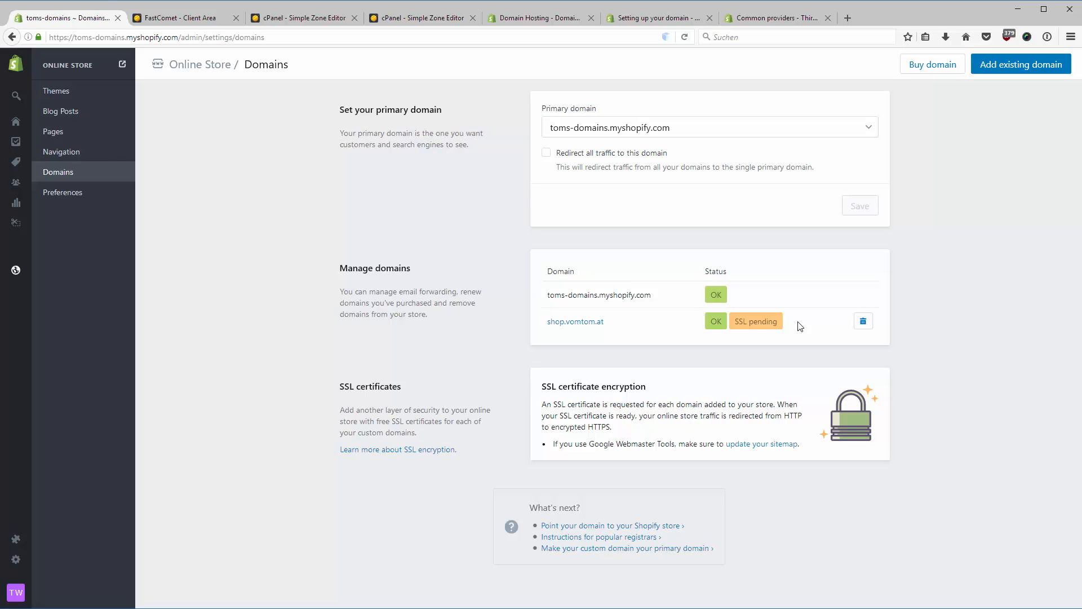
click(863, 321)
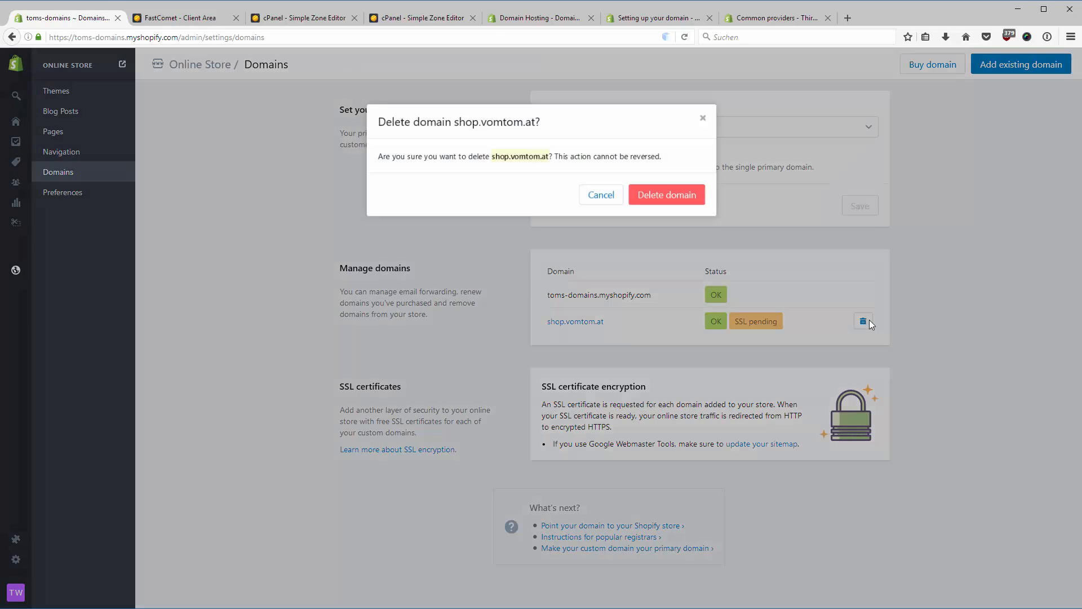
- Confirm deleting shop.vomtom.at, then add it back as an existing domain and finish setup
click(666, 194)
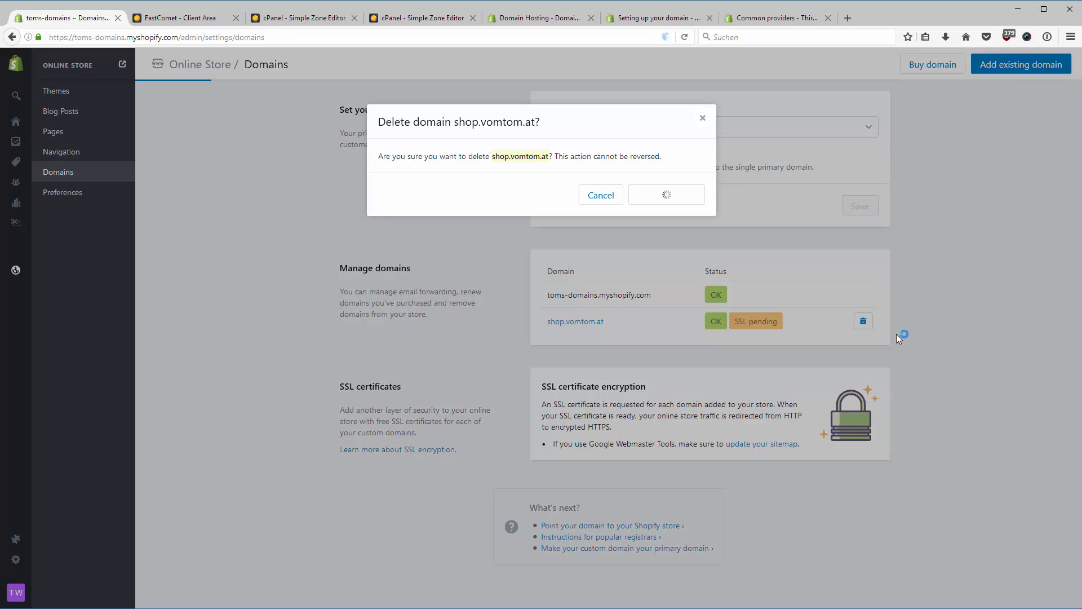
click(664, 194)
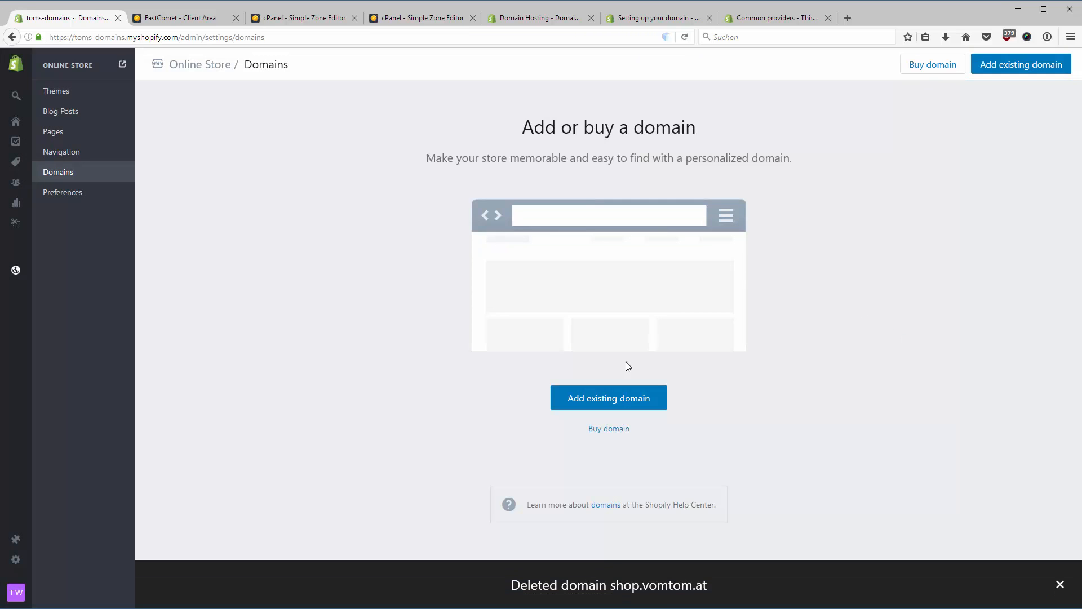
click(609, 397)
text(shop.vomtom.at)
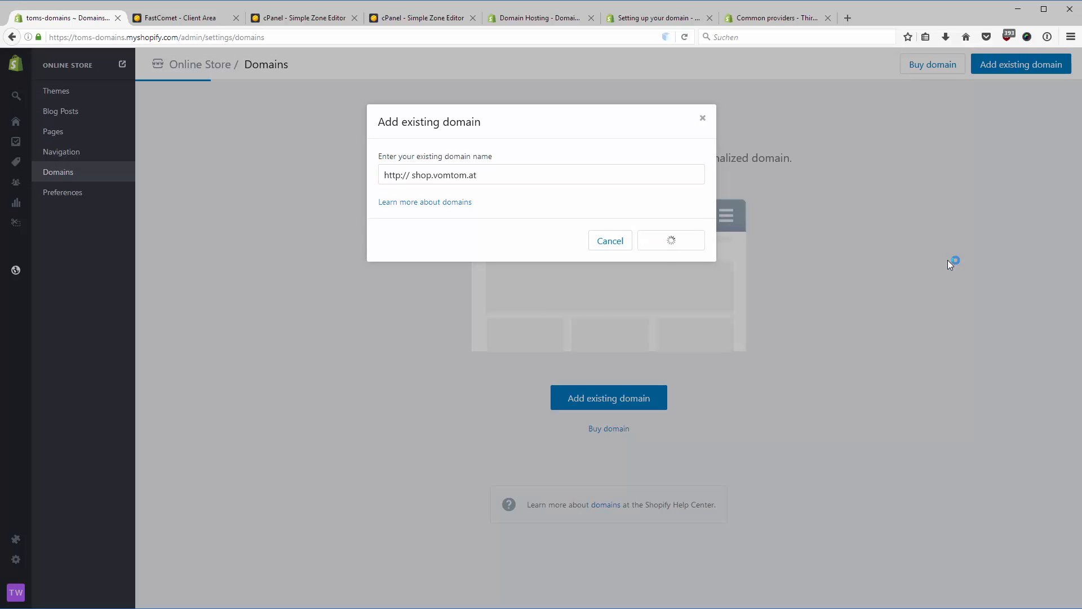
click(670, 240)
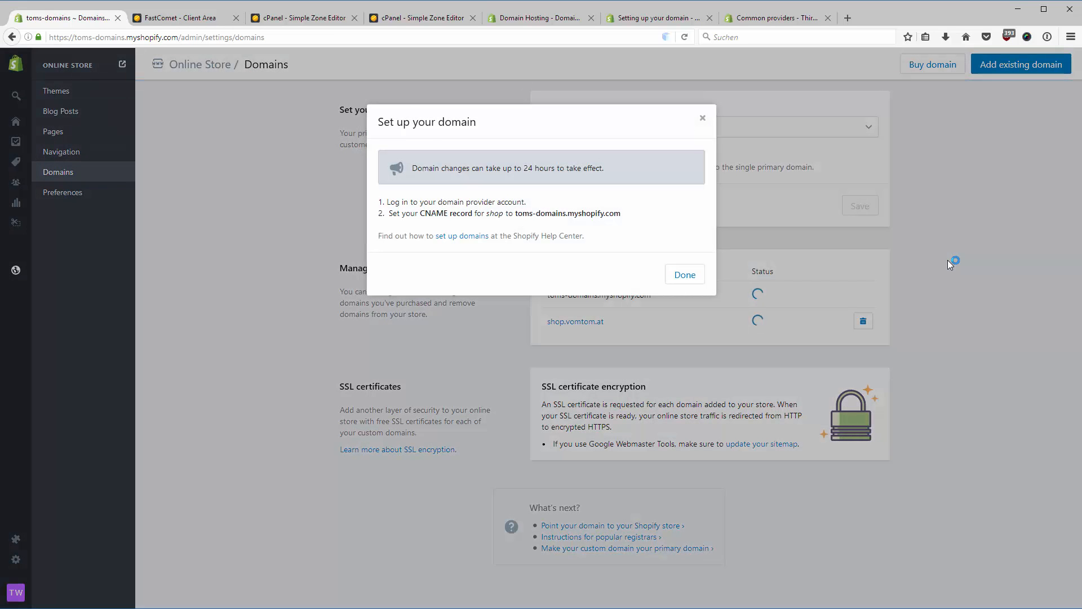
click(683, 274)
text(shop.vomtom.at)
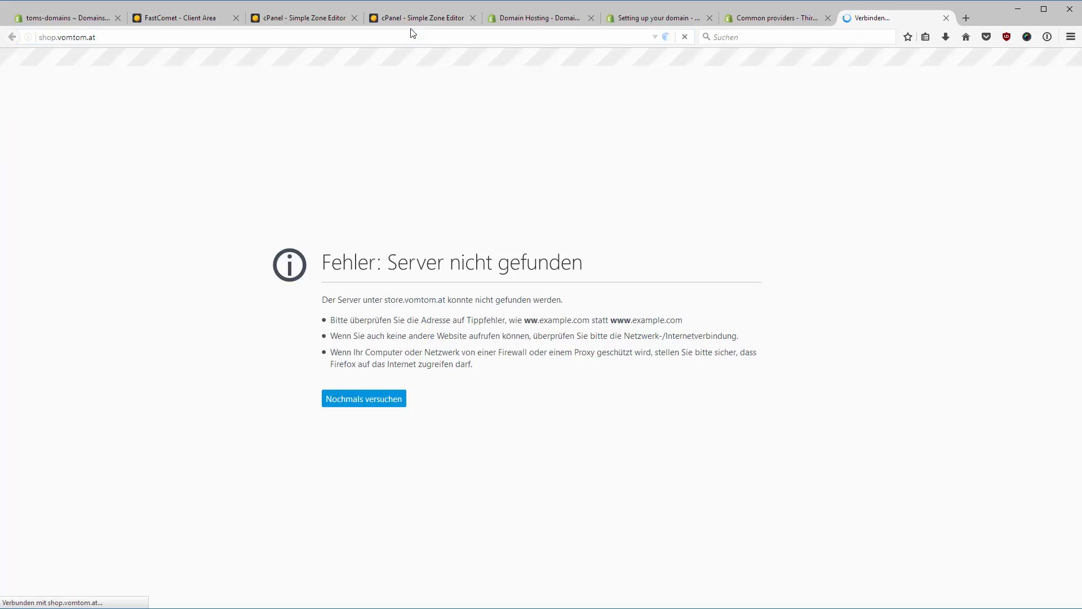
- Reload shop.vomtom.at until it loads, show its full https address and view the padlock's secure connection details
click(363, 398)
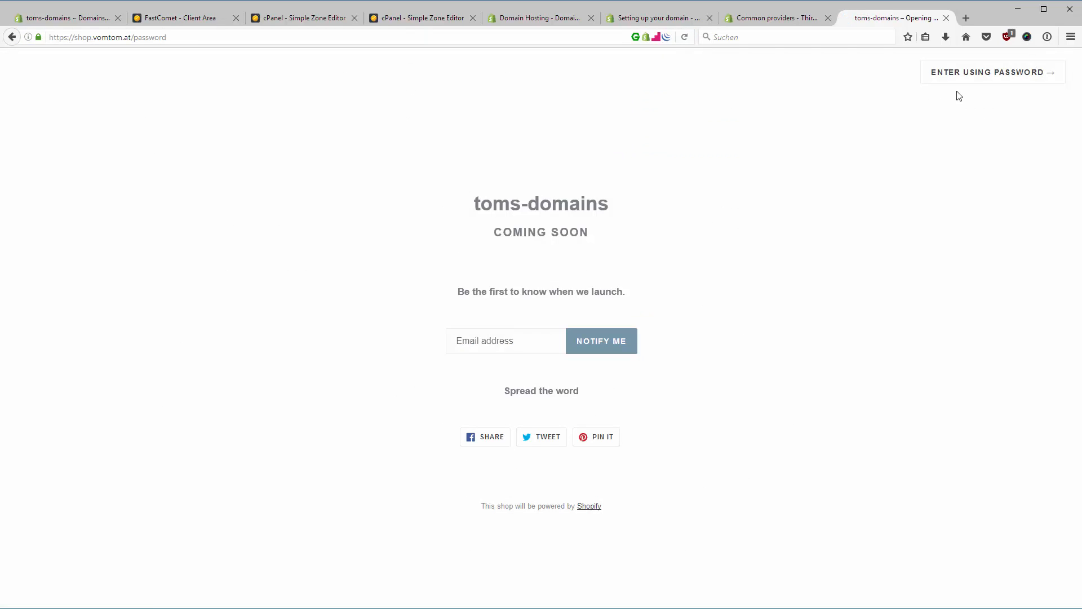
mouse_move(830, 224)
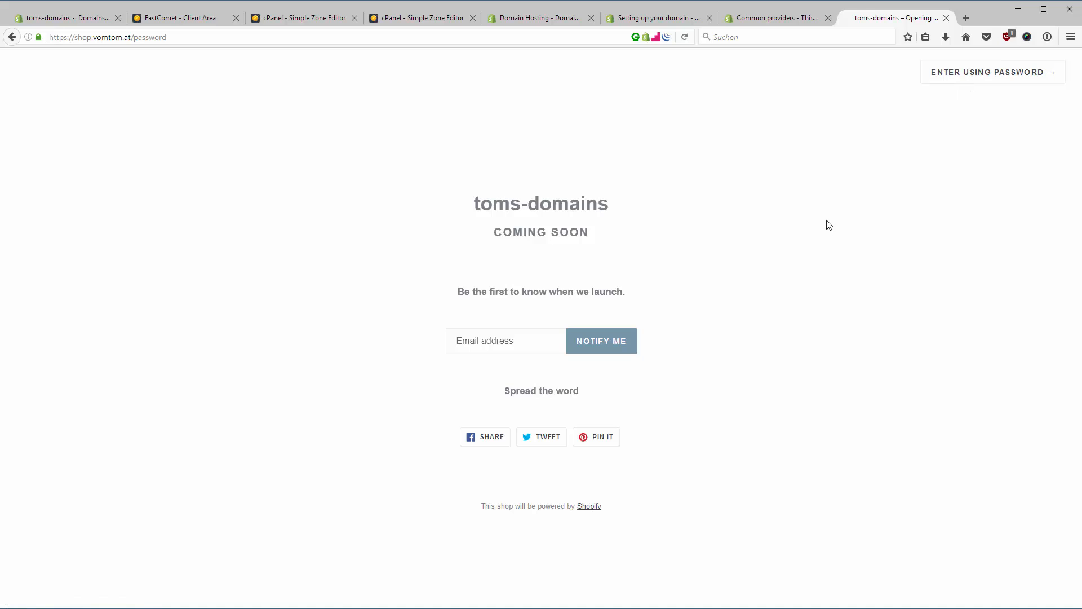
mouse_move(274, 191)
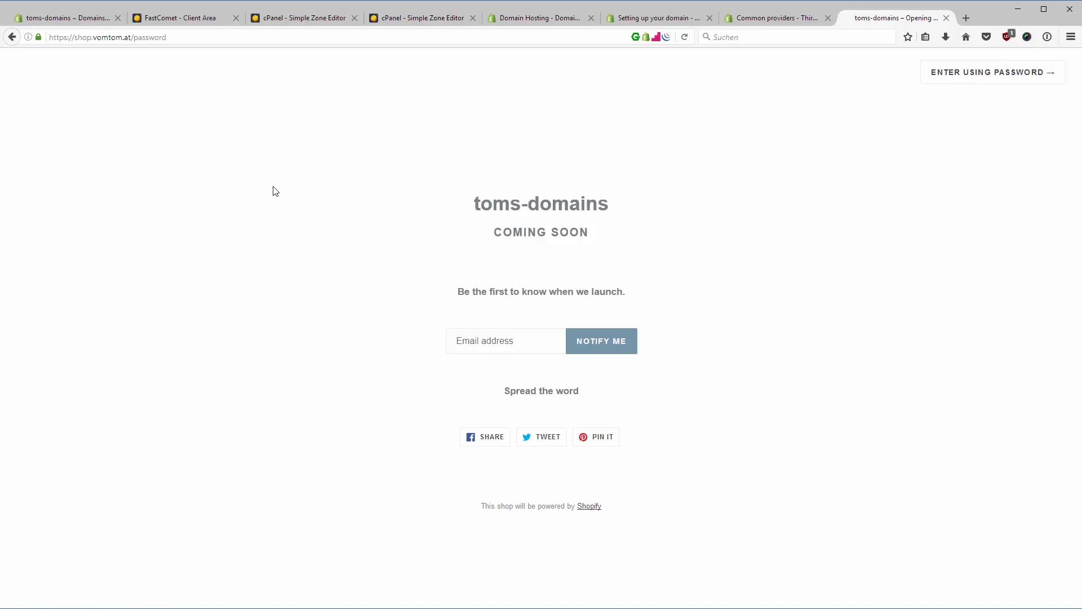
click(91, 37)
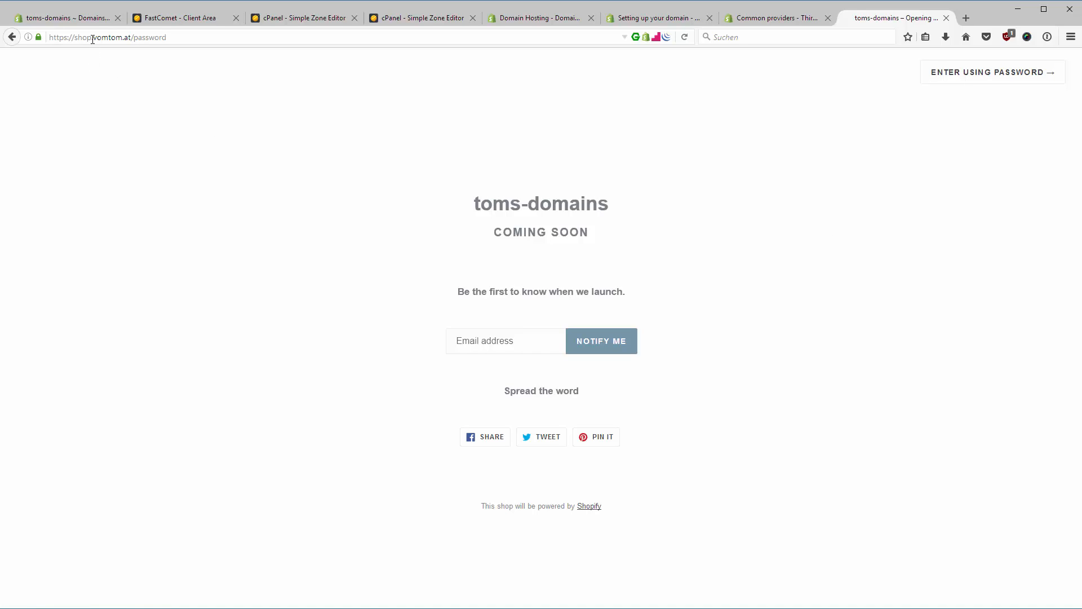
click(103, 37)
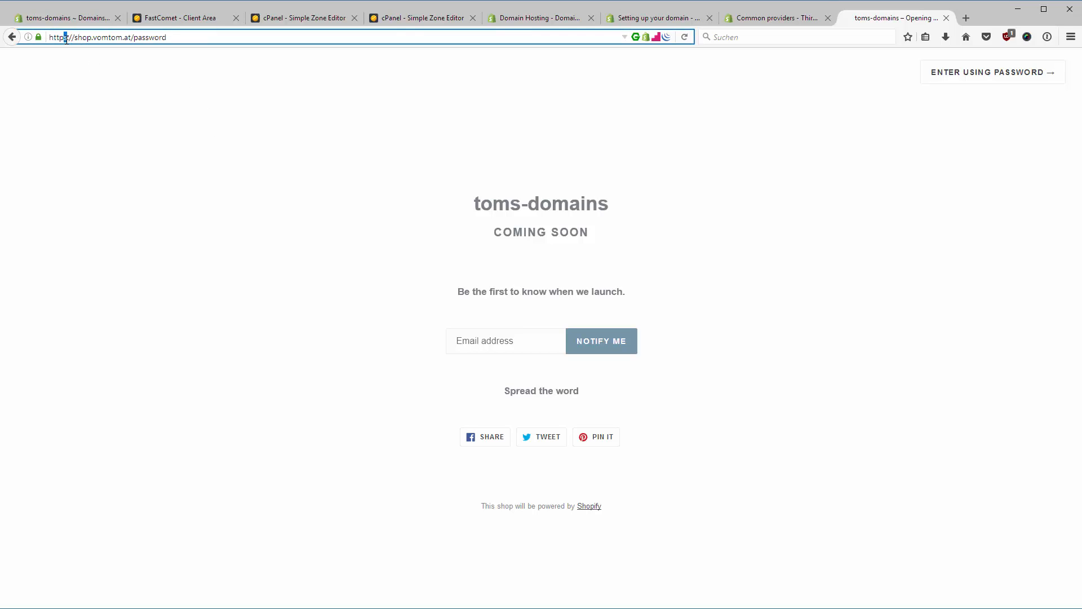
mouse_move(38, 37)
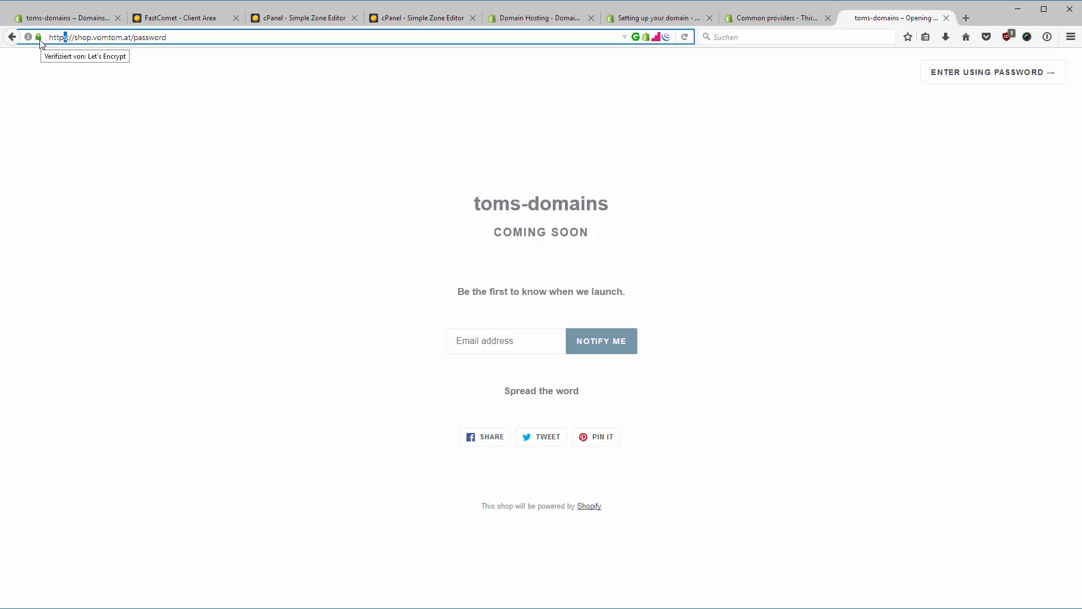
click(39, 37)
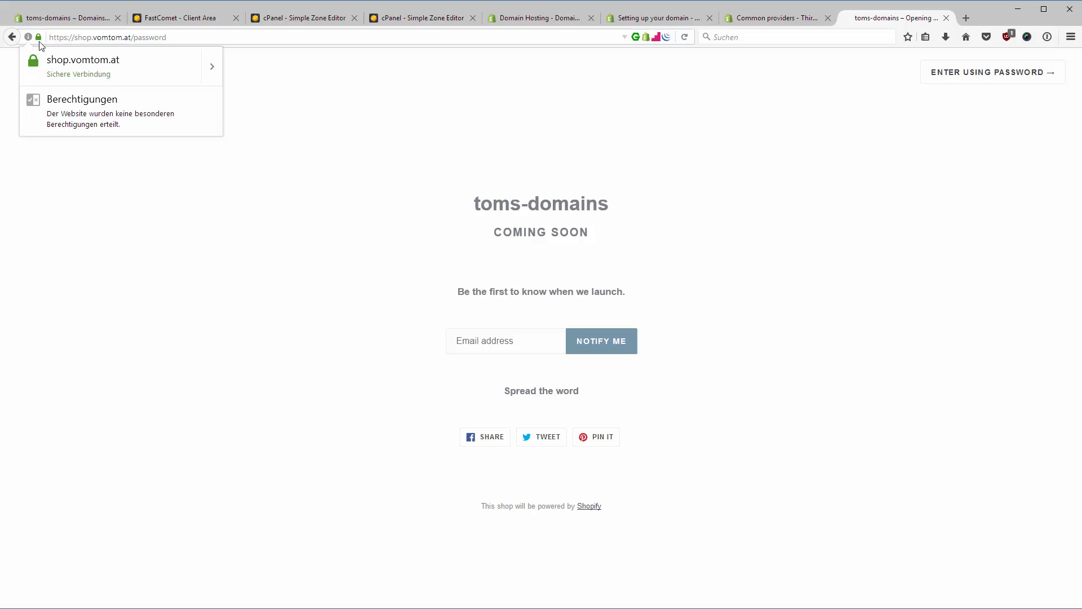
mouse_move(100, 77)
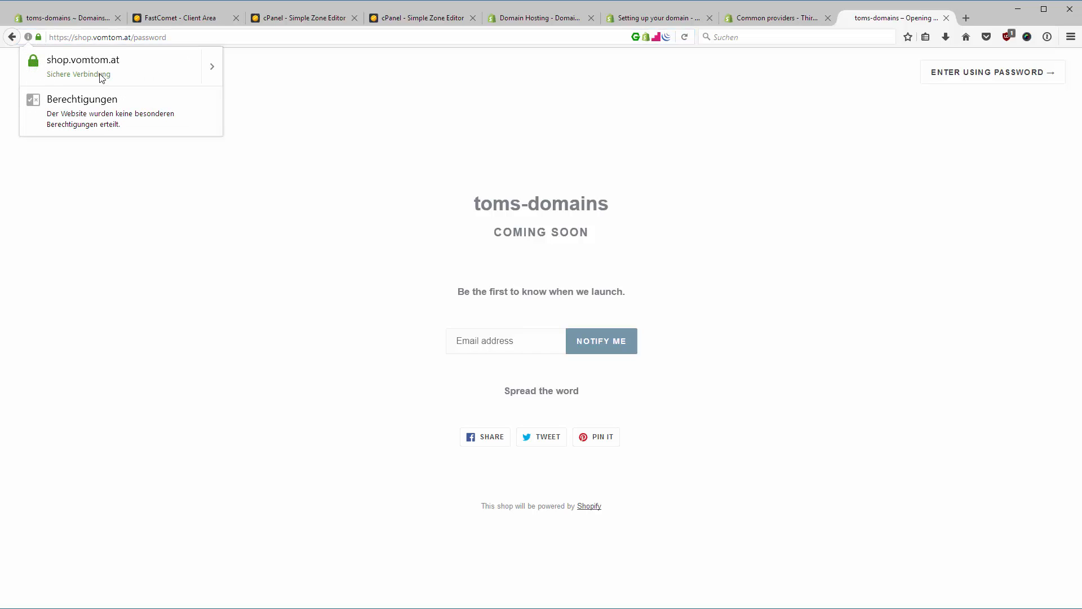
mouse_move(741, 71)
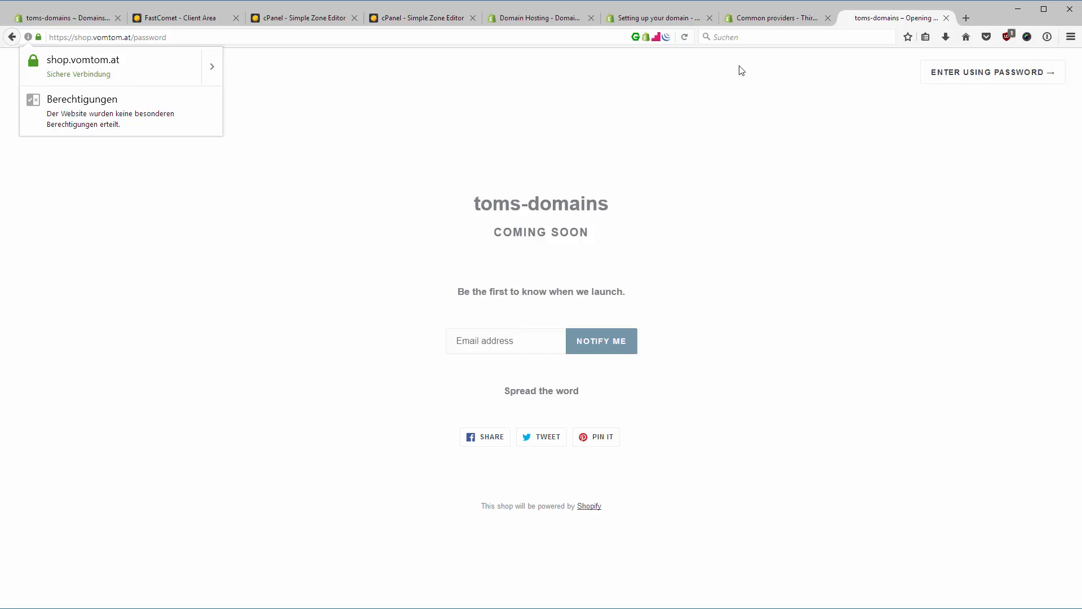